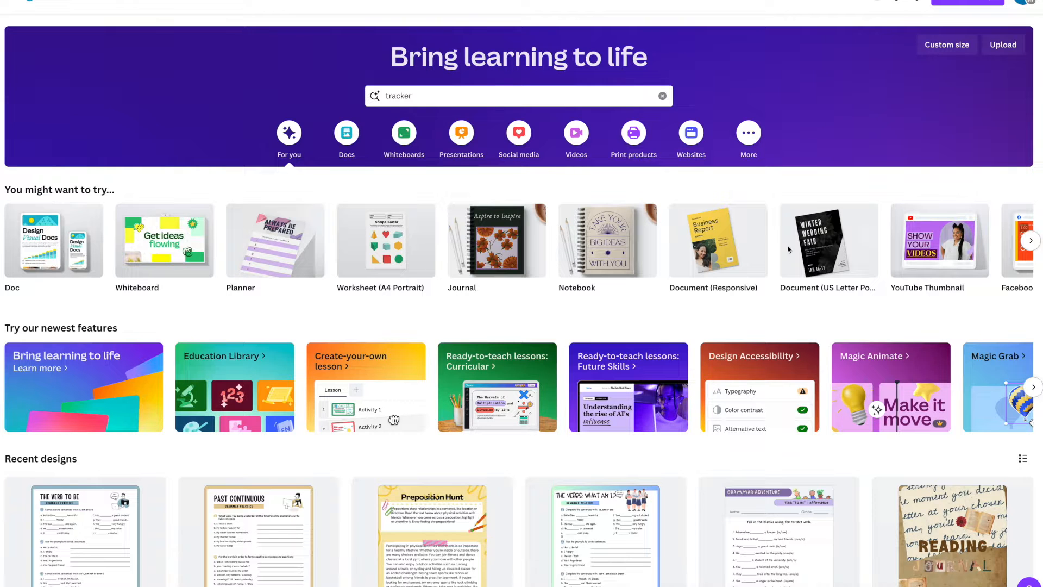
mouse_move(531, 277)
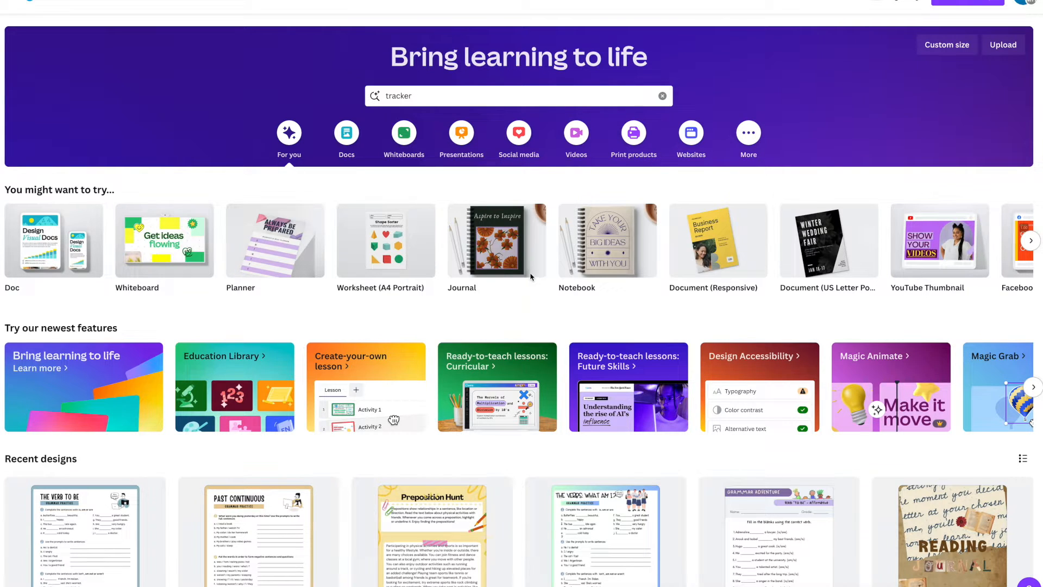
mouse_move(532, 306)
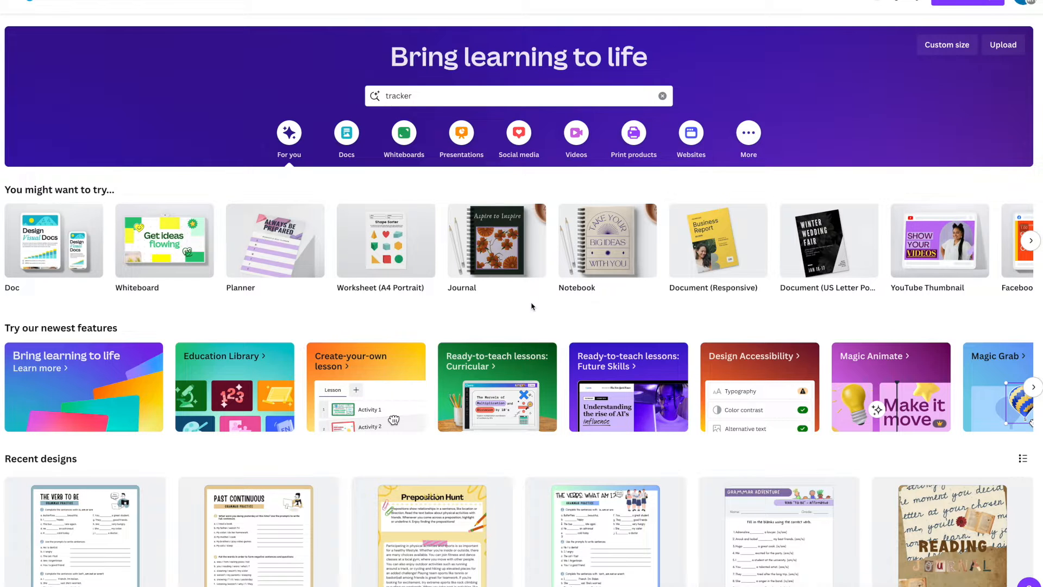
mouse_move(548, 292)
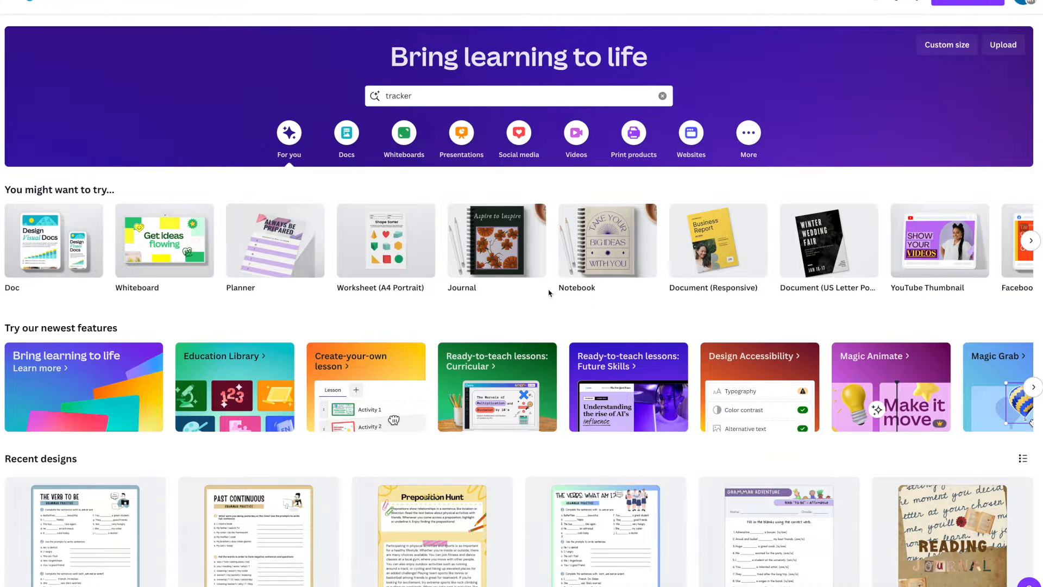
mouse_move(458, 459)
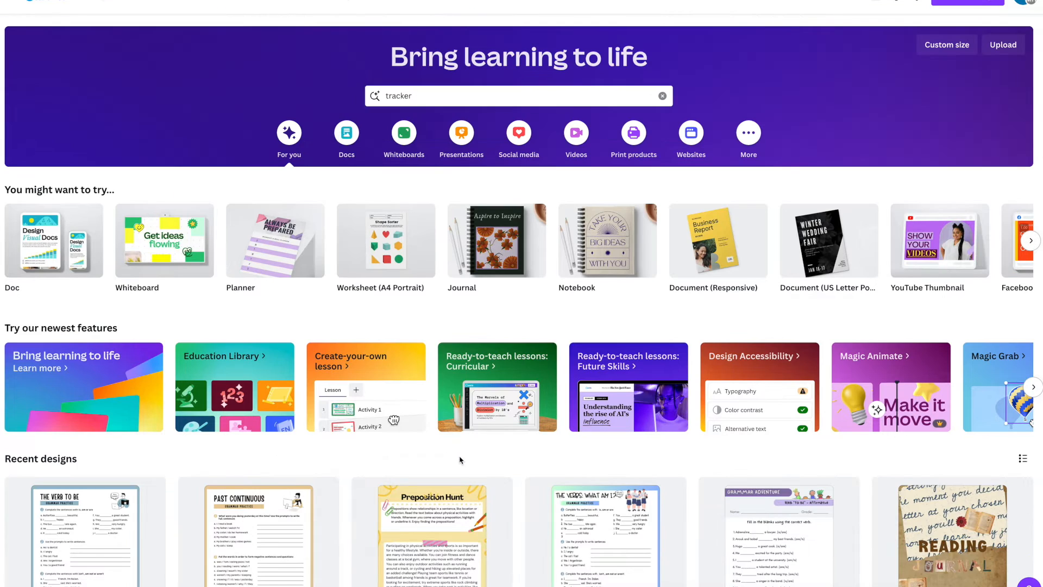
mouse_move(464, 454)
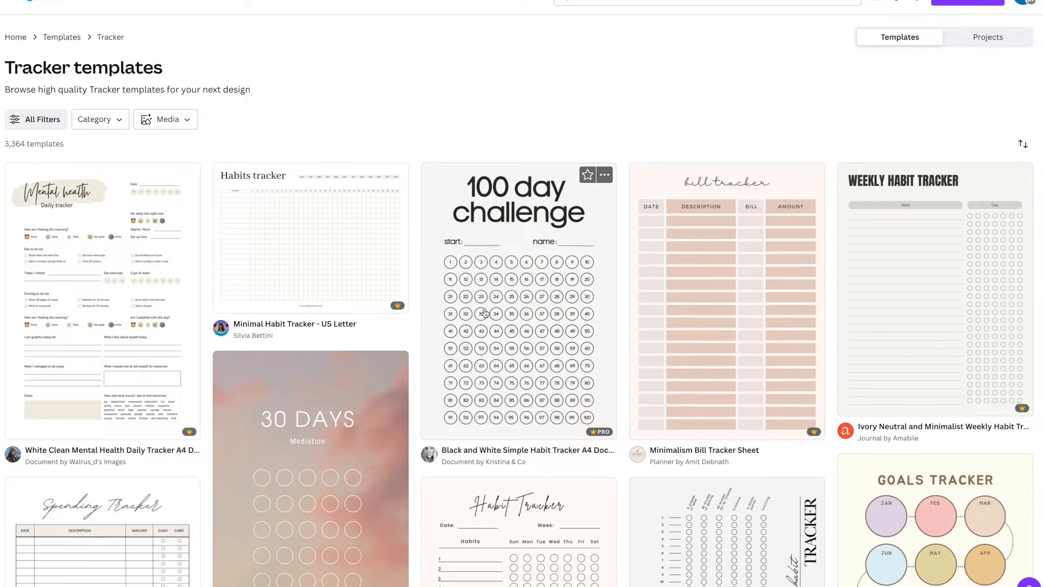
Step: Scroll through the tracker template results to find the Colorful Simple Habit Tracker
scroll("down", 3)
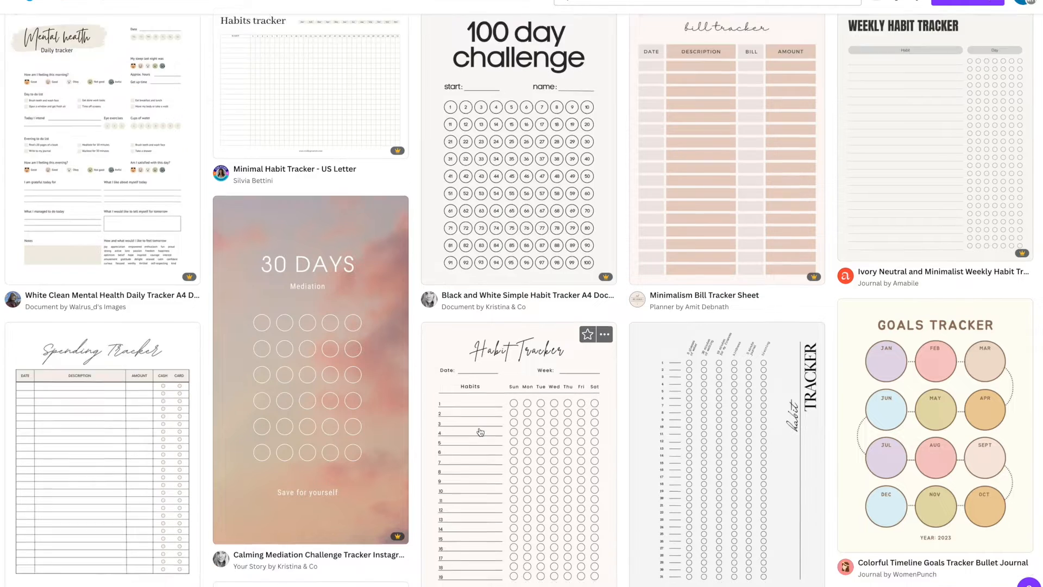
scroll("down", 3)
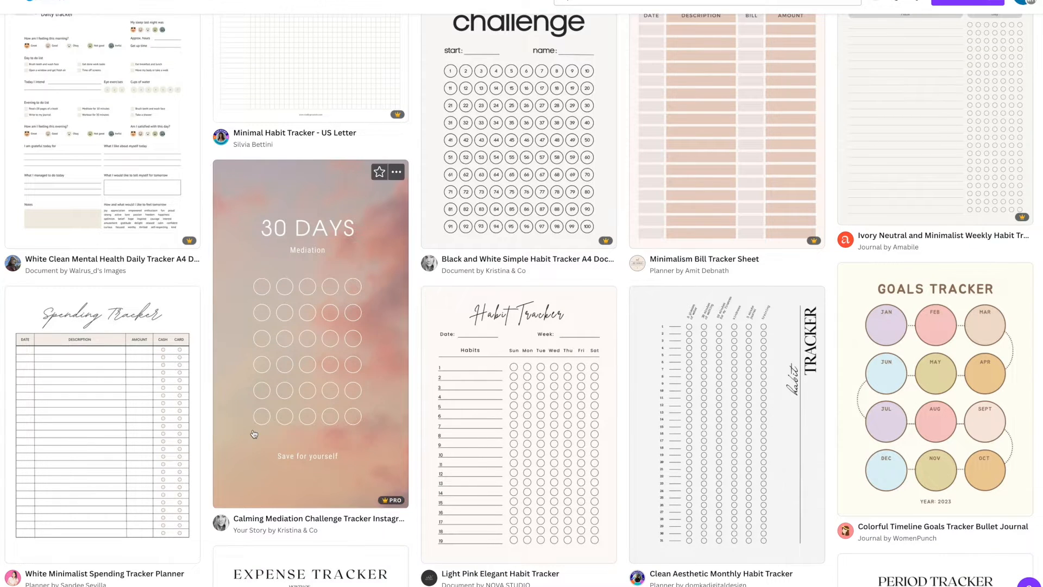
scroll("down", 3)
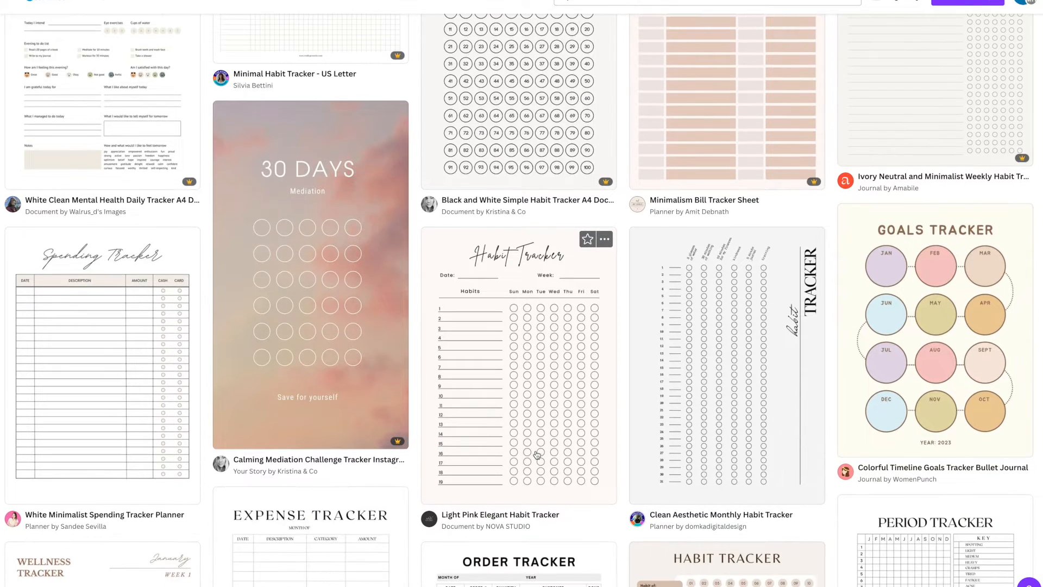
scroll("down", 3)
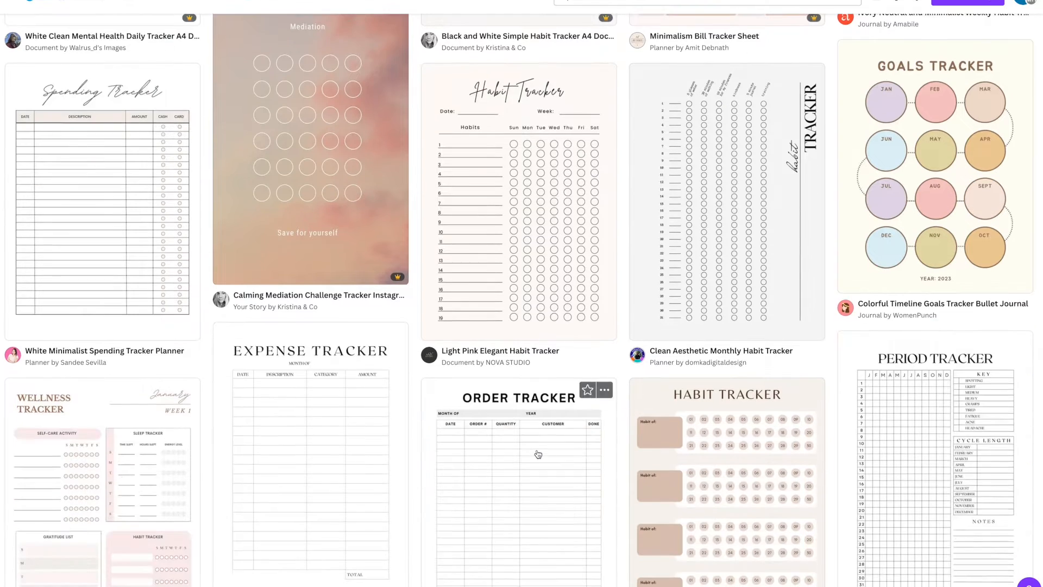
scroll("down", 3)
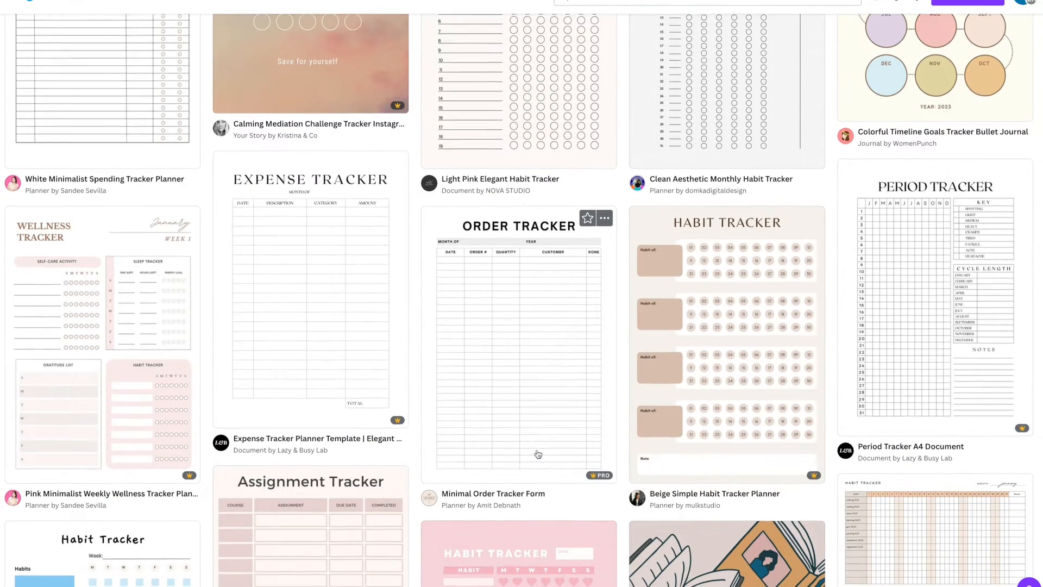
scroll("down", 3)
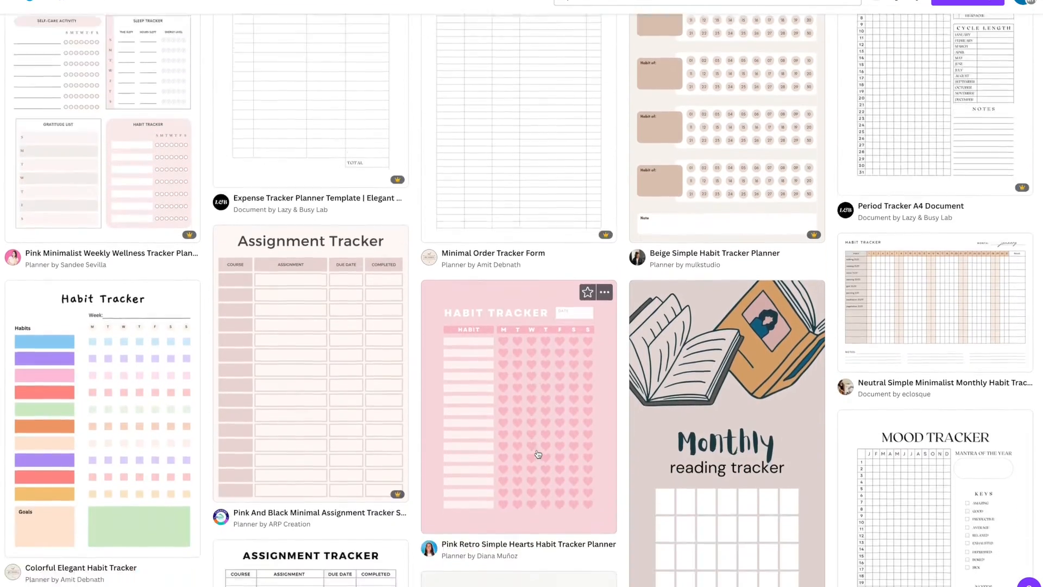
scroll("down", 3)
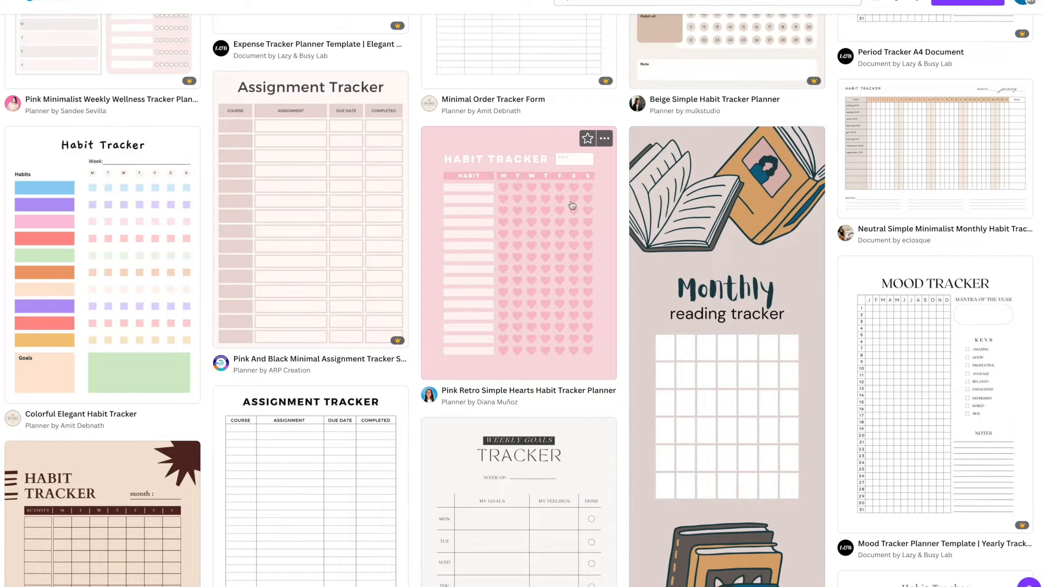
scroll("down", 3)
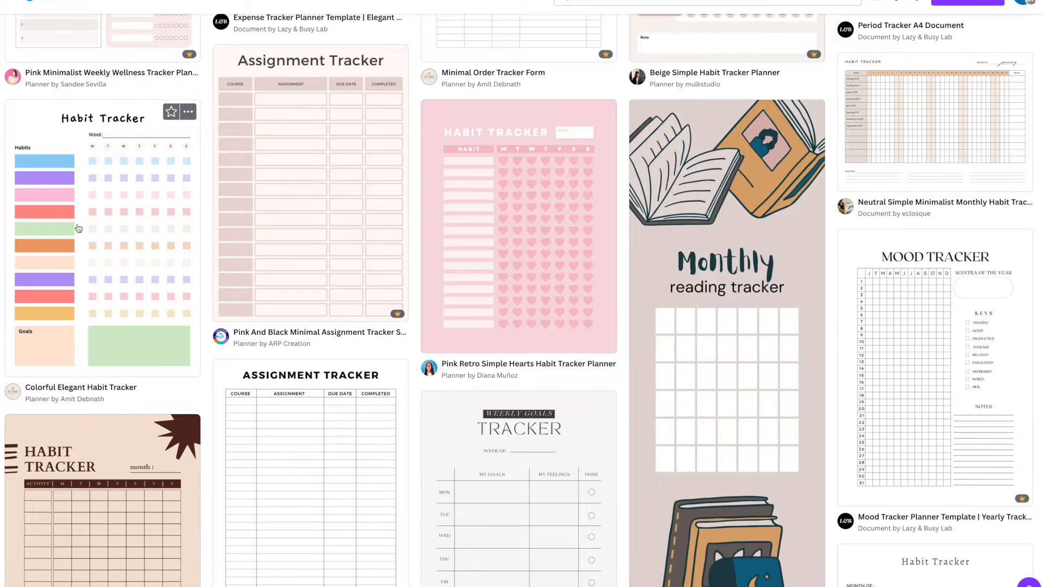
scroll("down", 3)
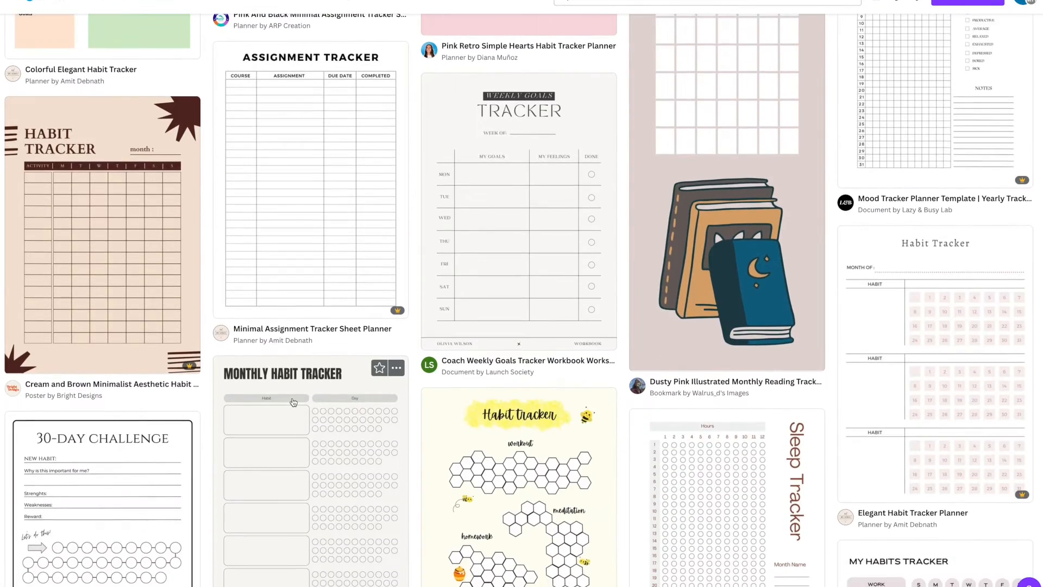
scroll("down", 3)
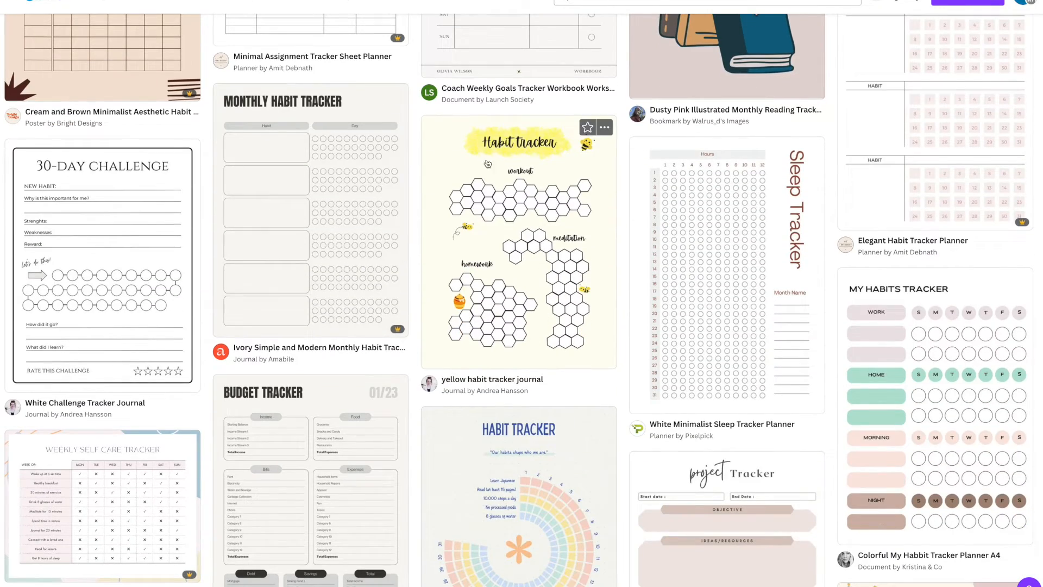
mouse_move(540, 324)
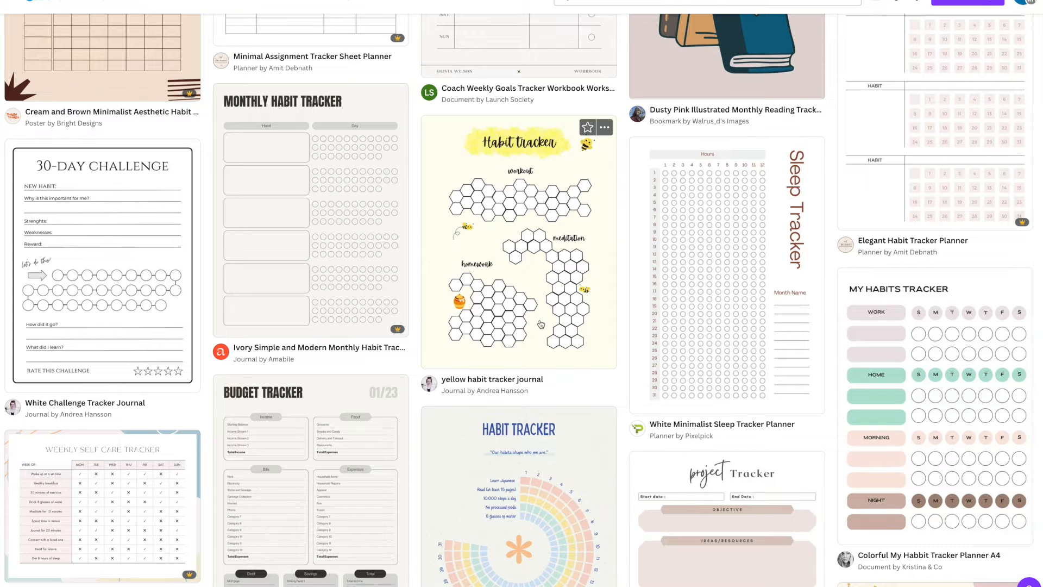
mouse_move(475, 293)
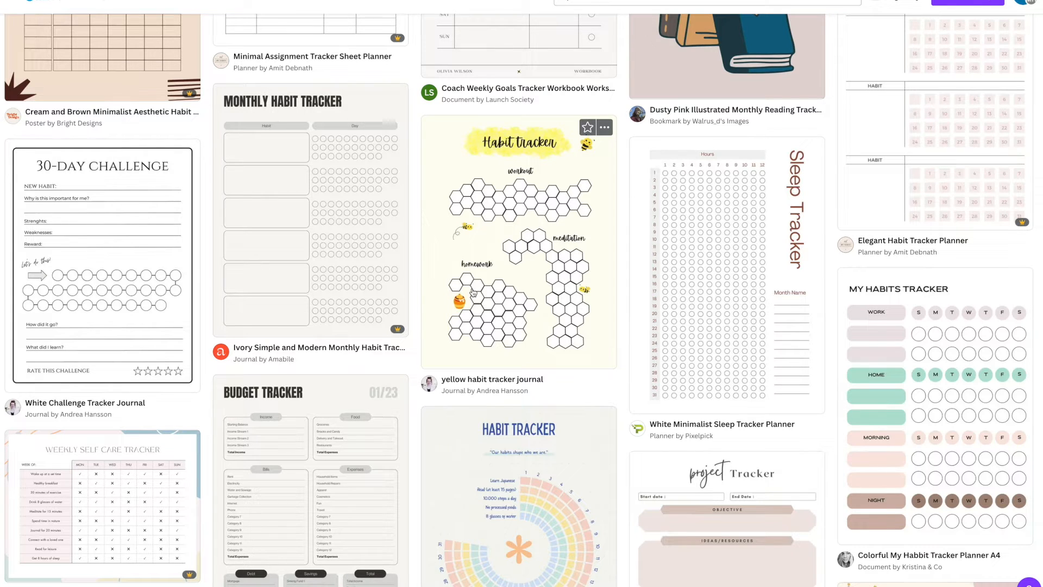
scroll("down", 3)
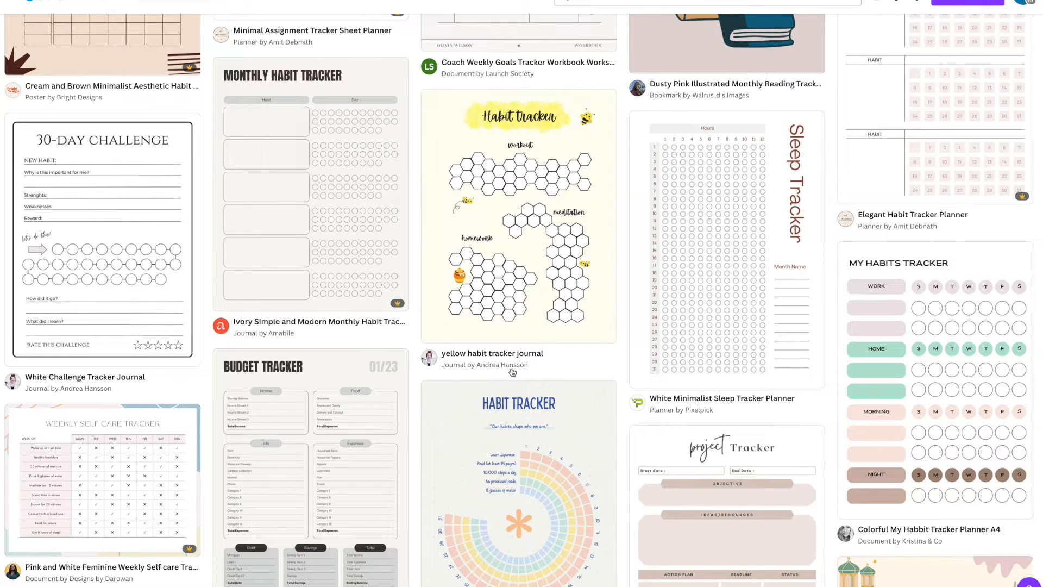
mouse_move(935, 441)
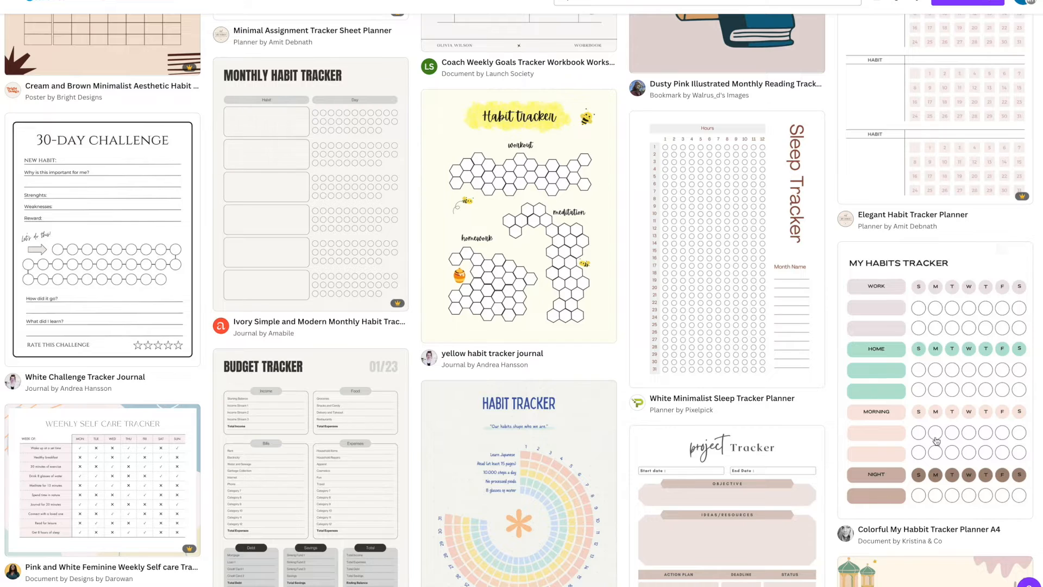
scroll("down", 3)
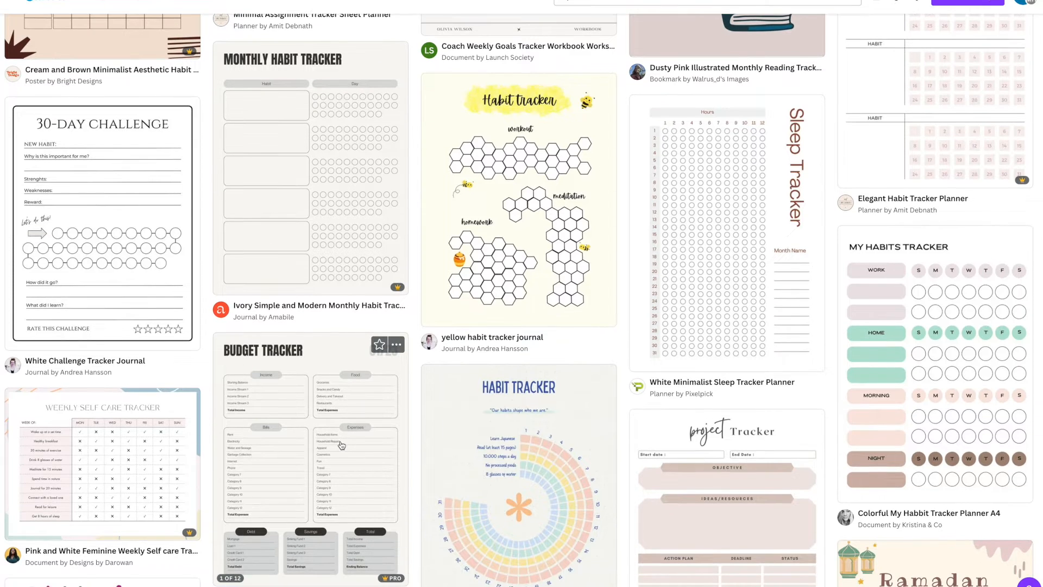
scroll("down", 3)
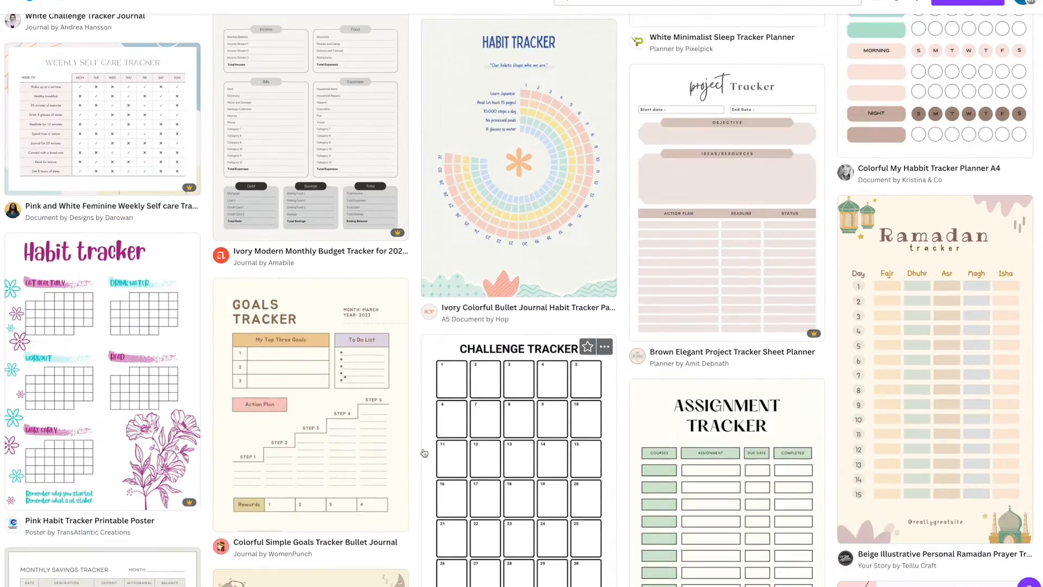
scroll("down", 3)
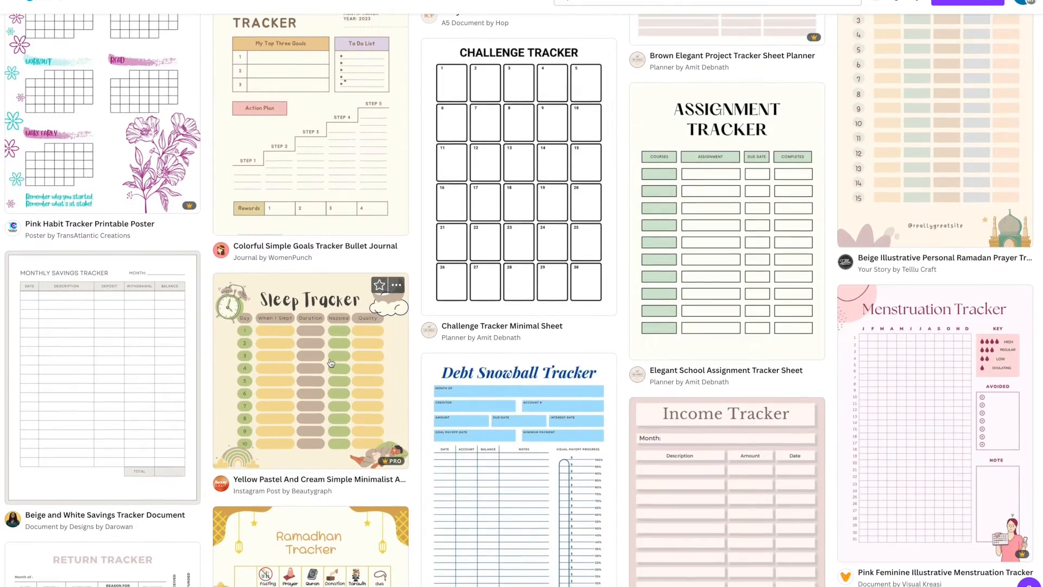
scroll("down", 3)
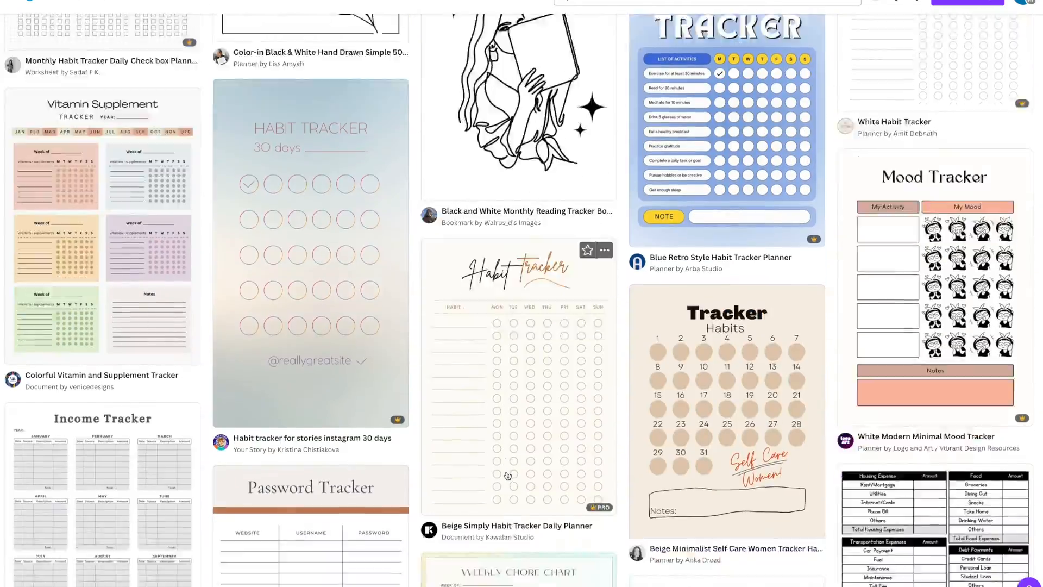
scroll("down", 3)
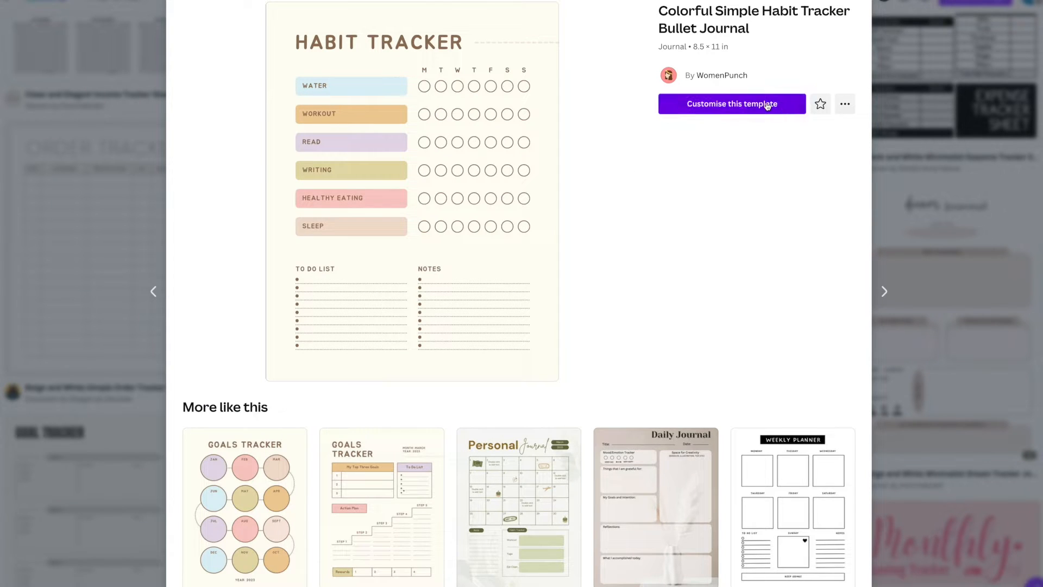
Step: Customise the Colorful Simple Habit Tracker Bullet Journal template as an editable design
left_click(731, 104)
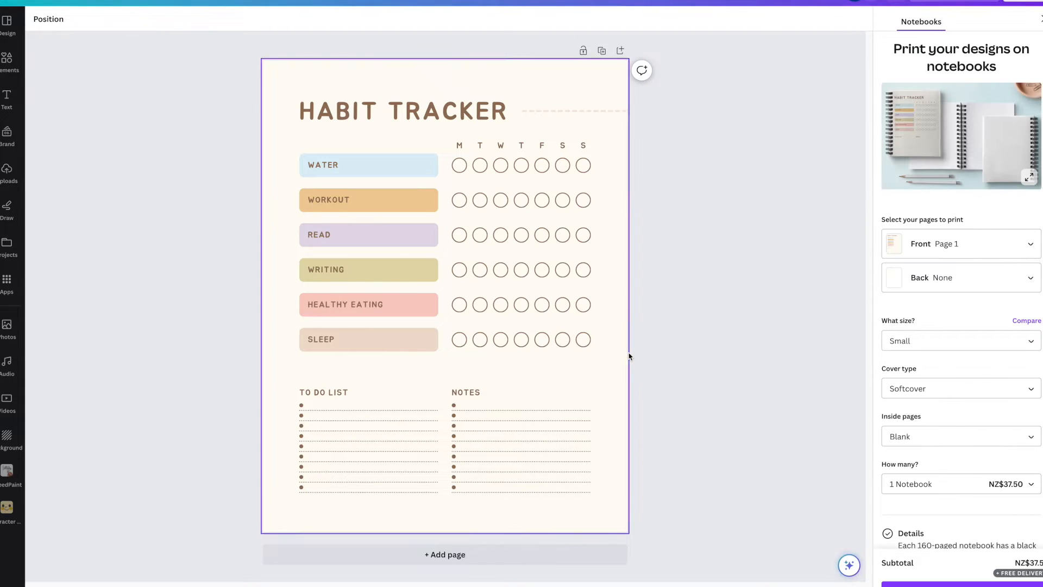
mouse_move(280, 82)
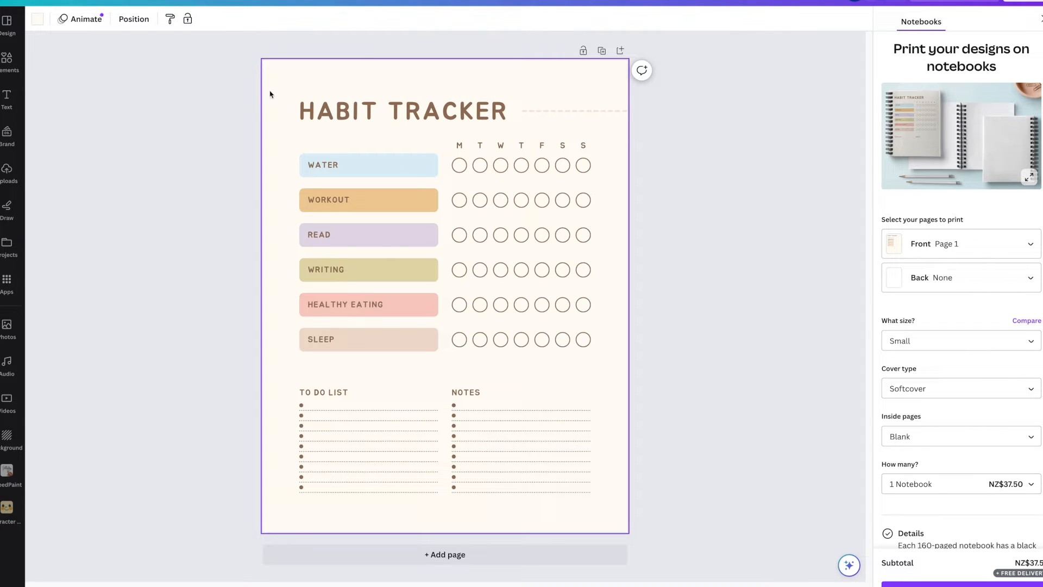
mouse_move(36, 18)
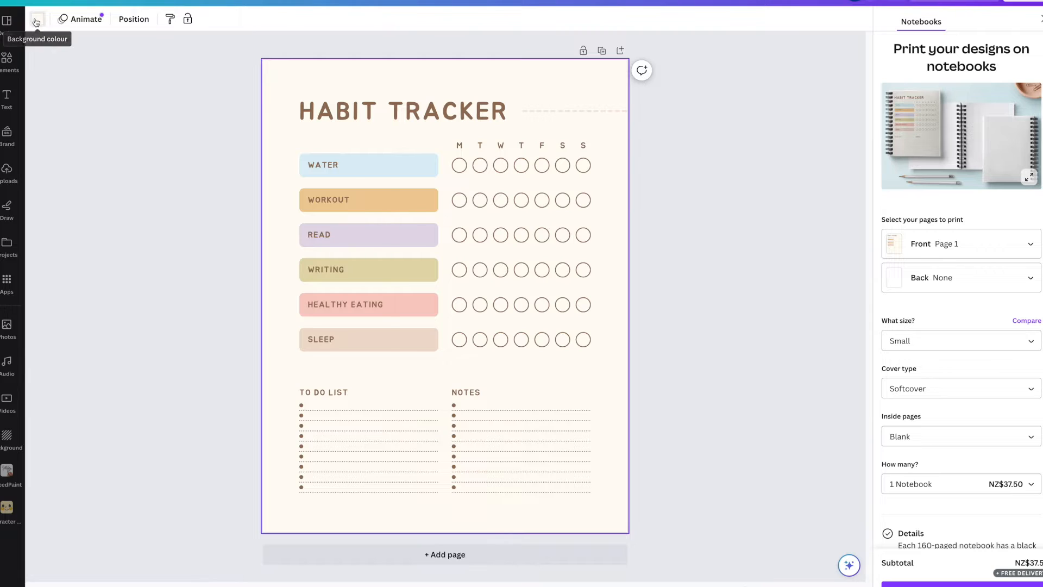
Step: Change the page background from cream to light blue #ddf0f6
left_click(36, 19)
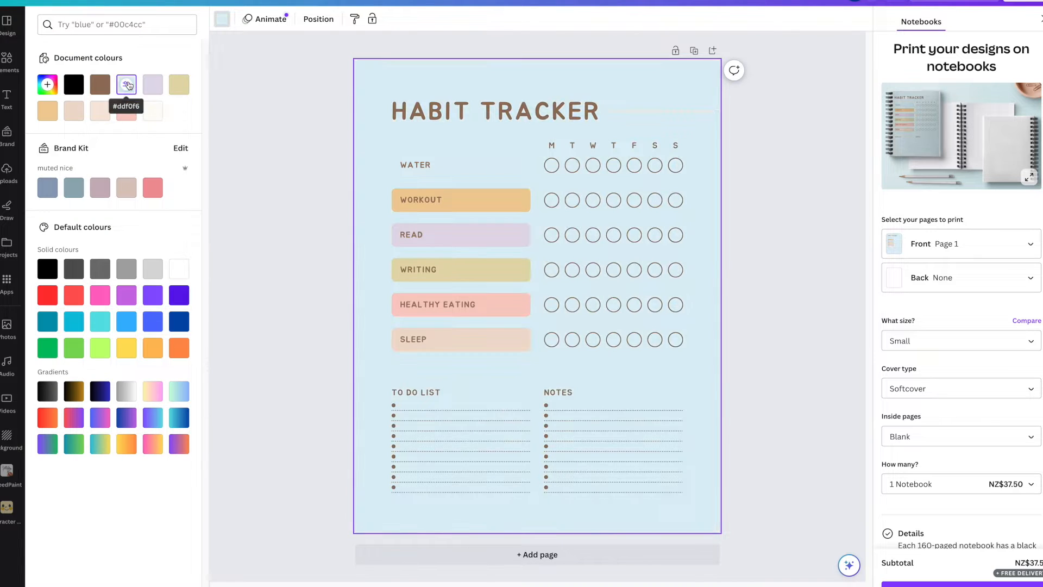
Step: Recolour the box behind the WATER label to light peach #f6e8dd
left_click(345, 165)
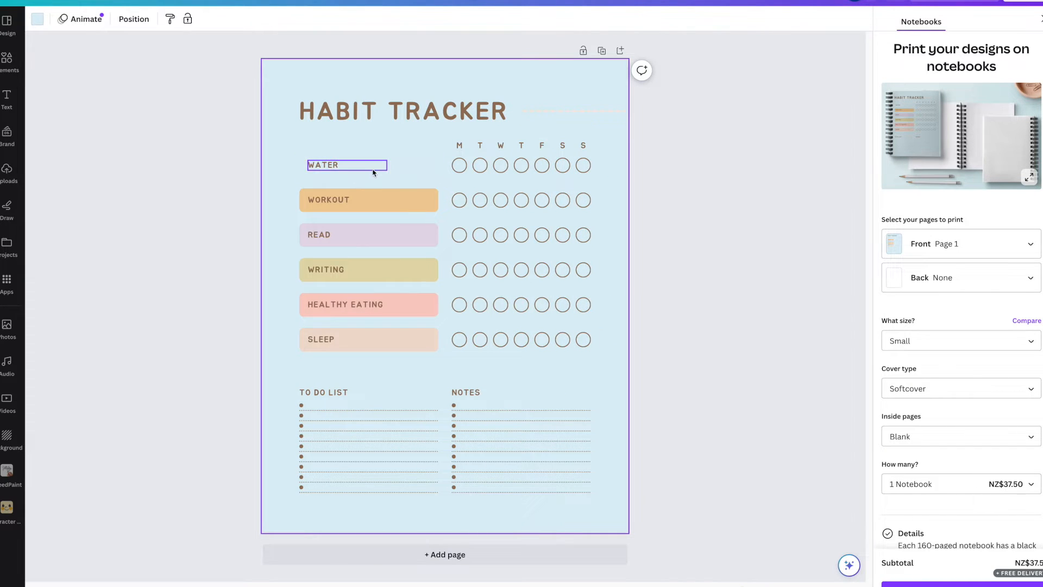
left_click(345, 166)
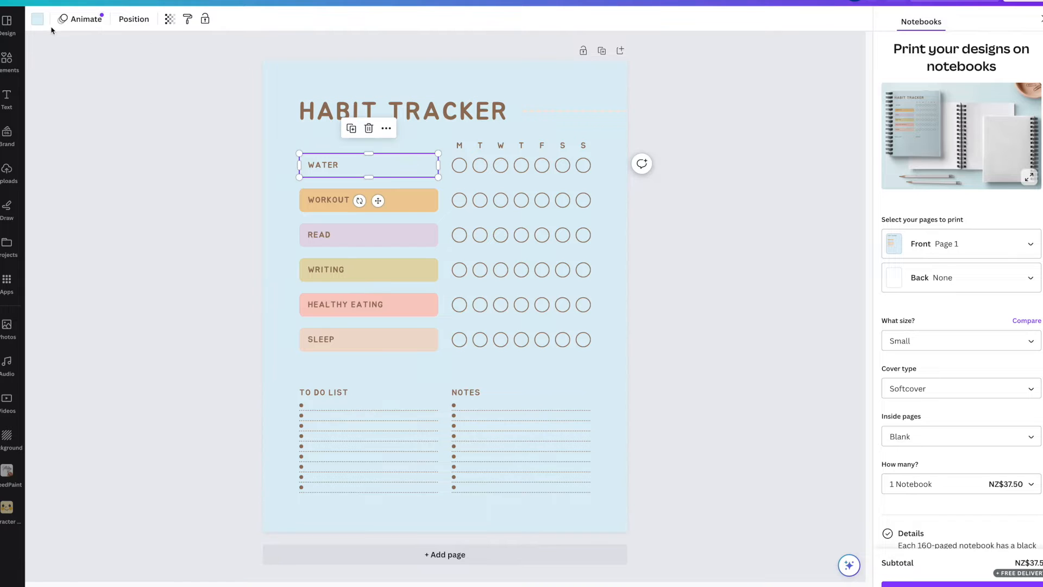
left_click(37, 18)
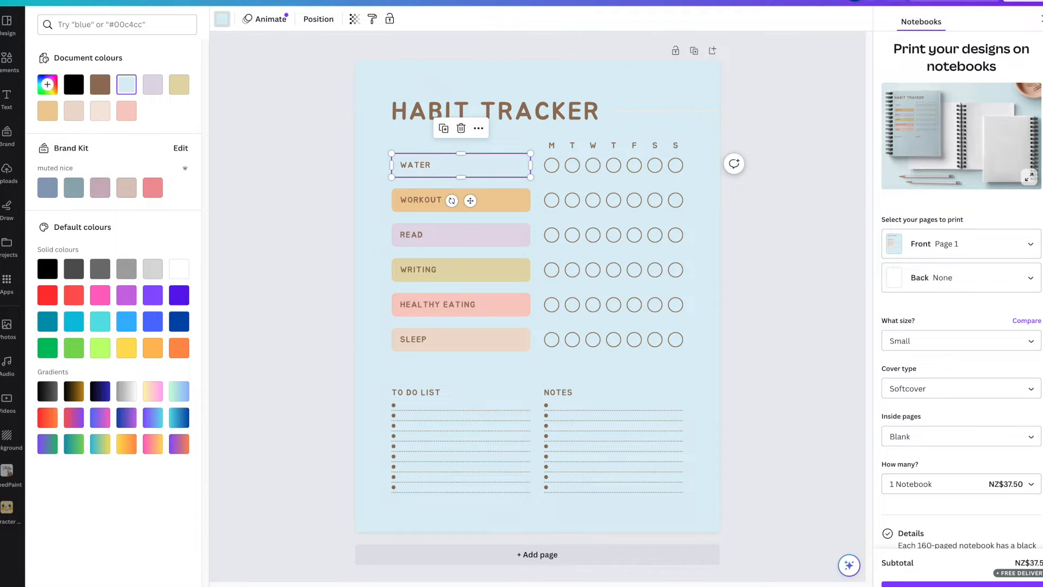
mouse_move(47, 110)
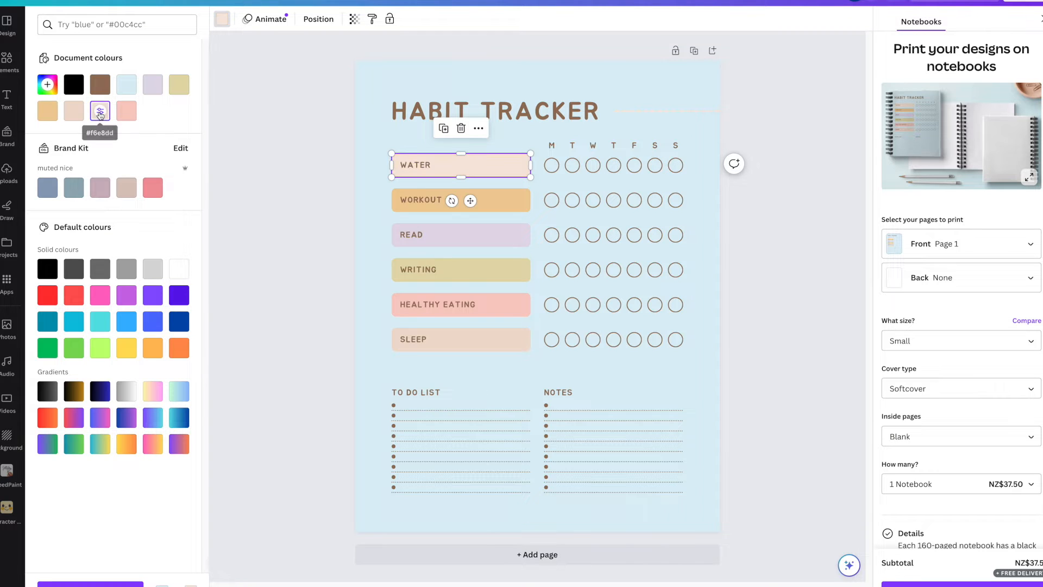
left_click(197, 284)
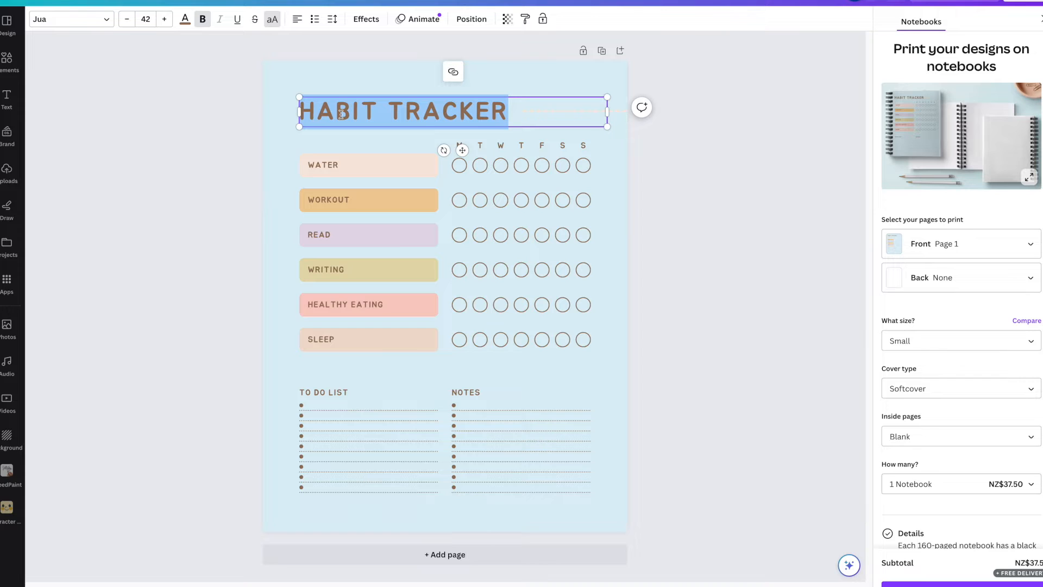
Step: Set the HABIT TRACKER title font to APLBigMama Medium
left_click(67, 18)
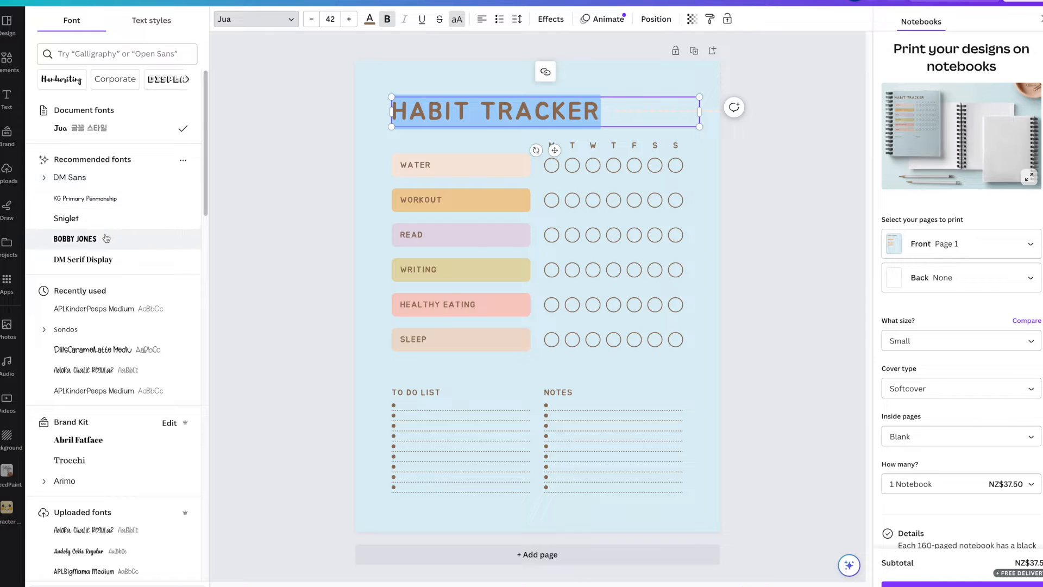
mouse_move(106, 354)
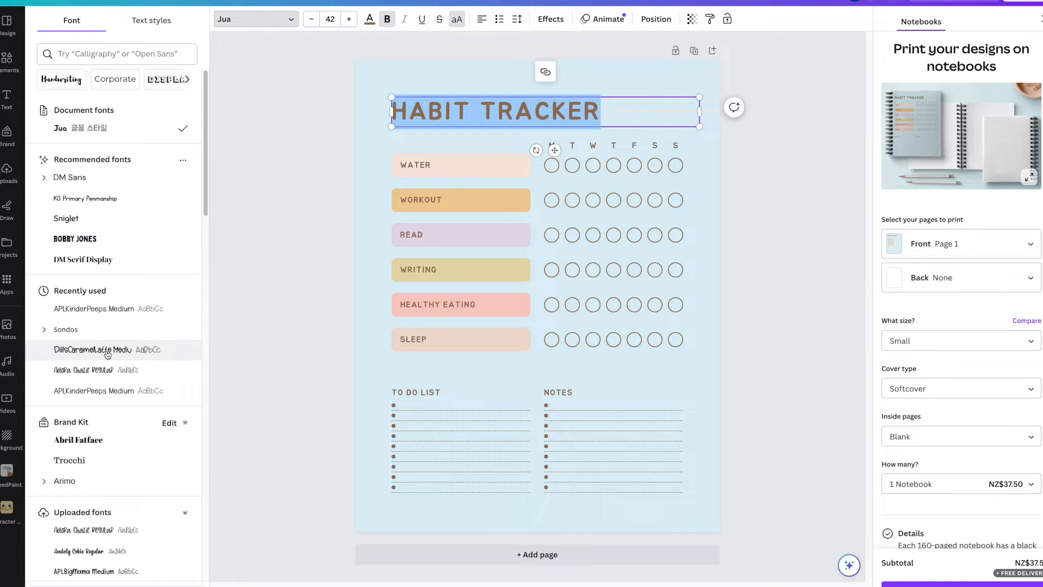
left_click(93, 390)
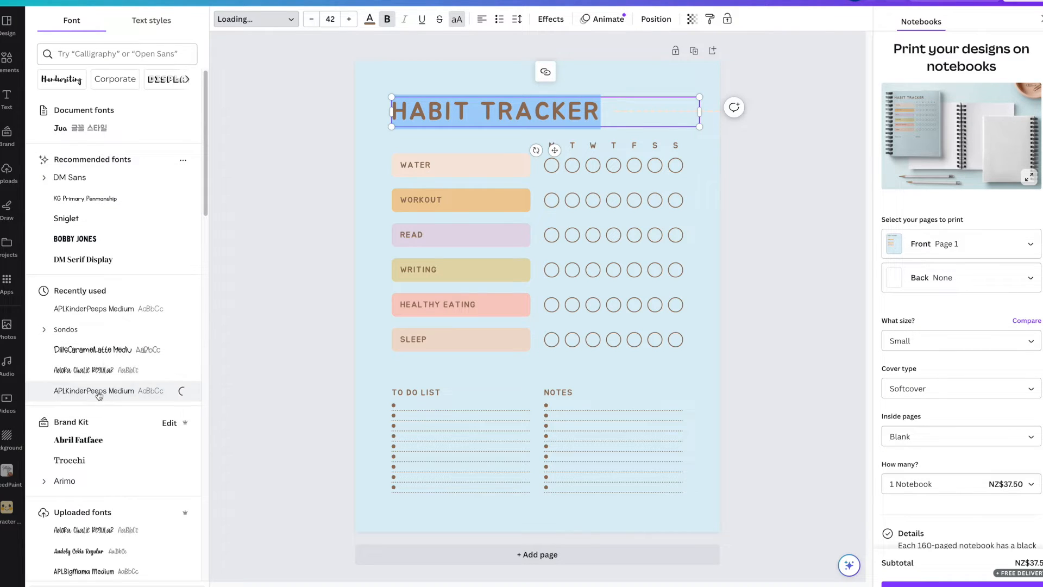
left_click(103, 390)
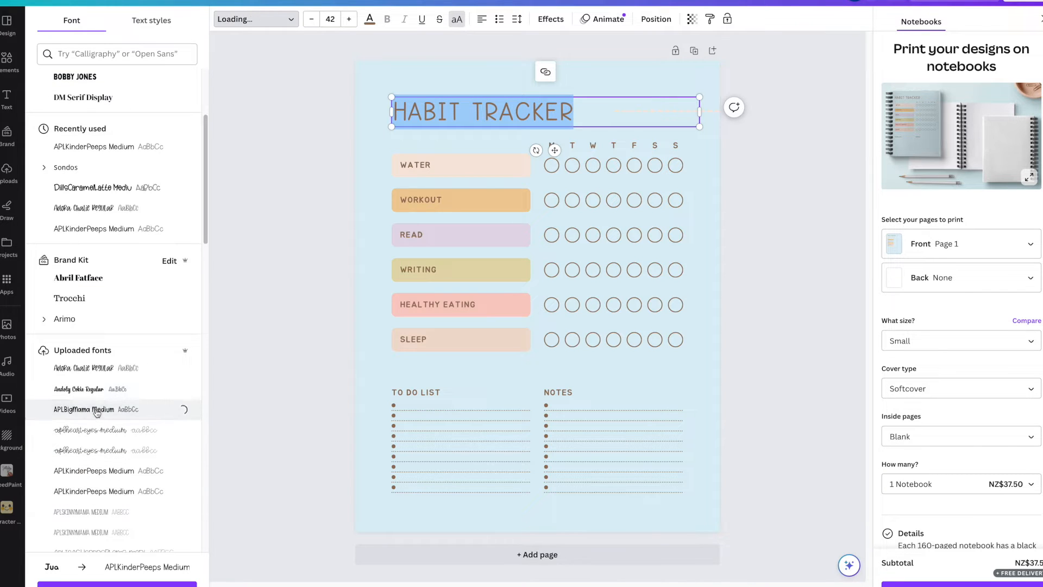
left_click(85, 409)
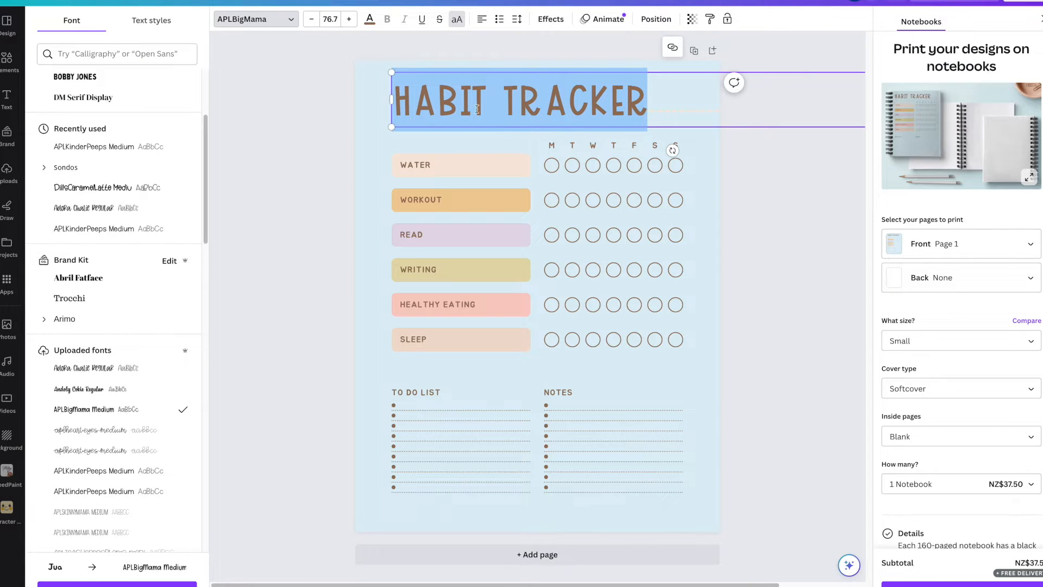
left_click(368, 19)
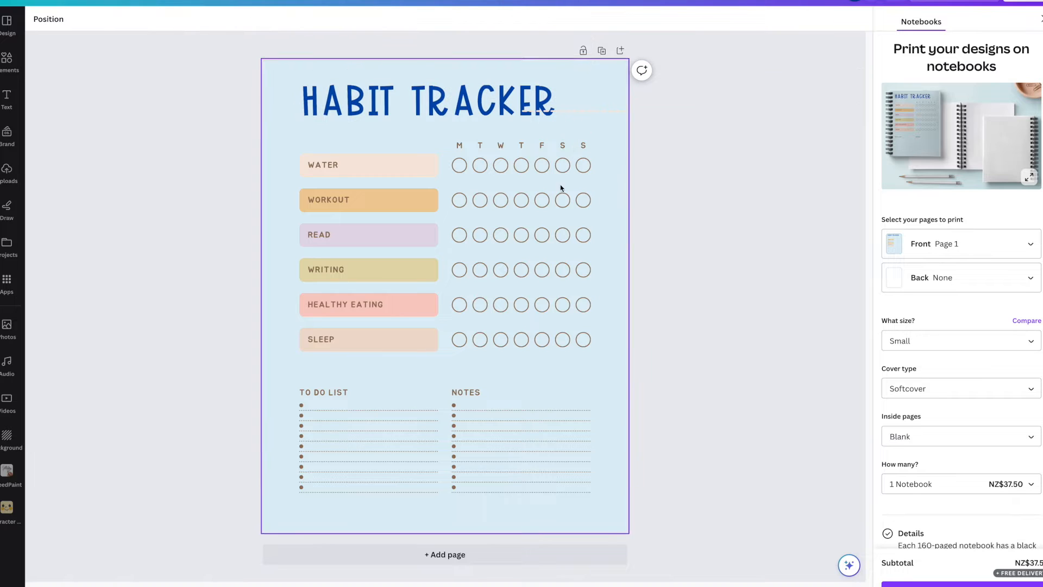
Step: Make the weekday letters and the tracking circle outlines dark blue
left_click(519, 145)
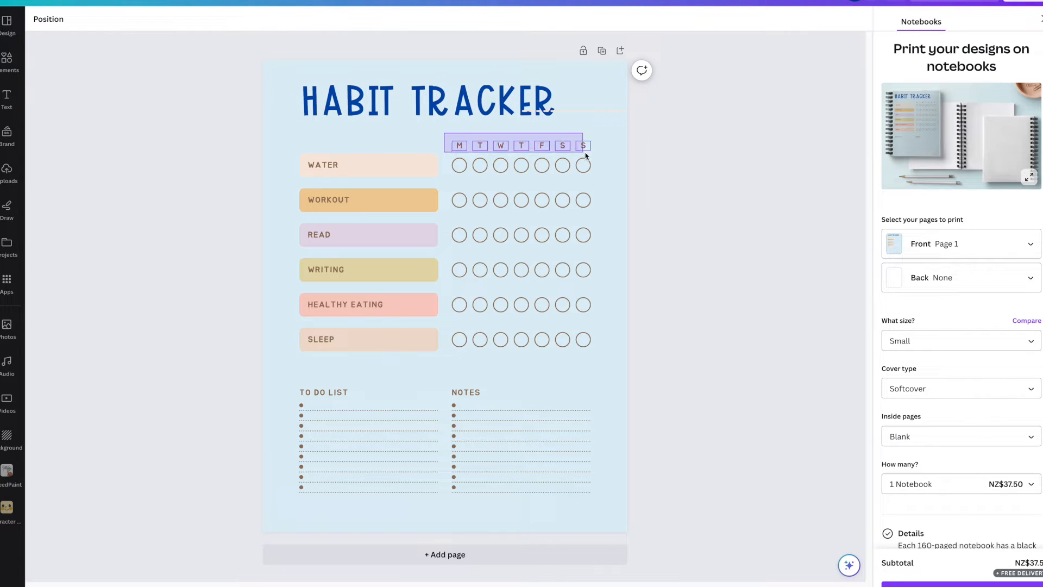
left_click(370, 18)
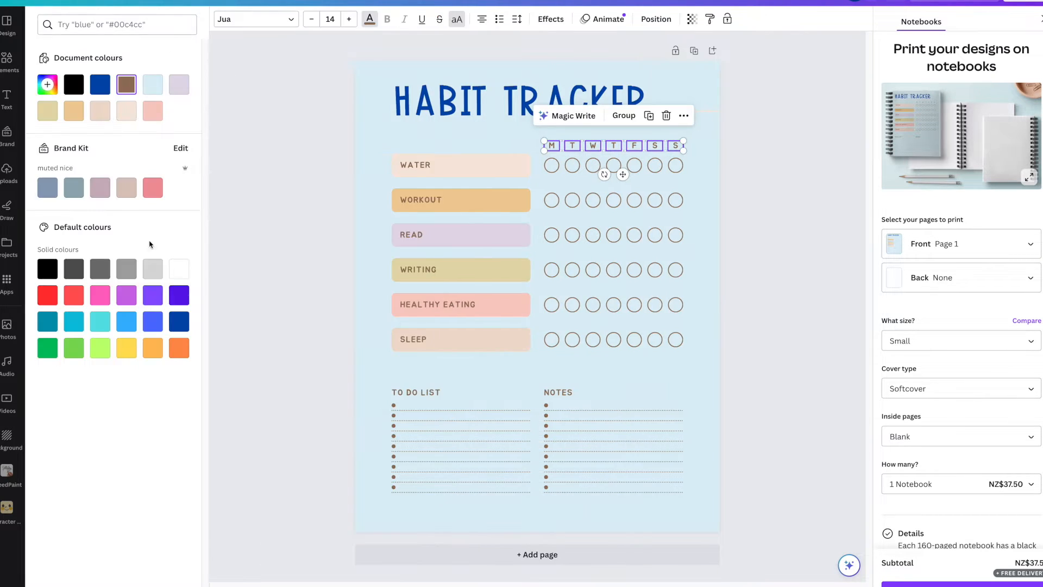
left_click(701, 198)
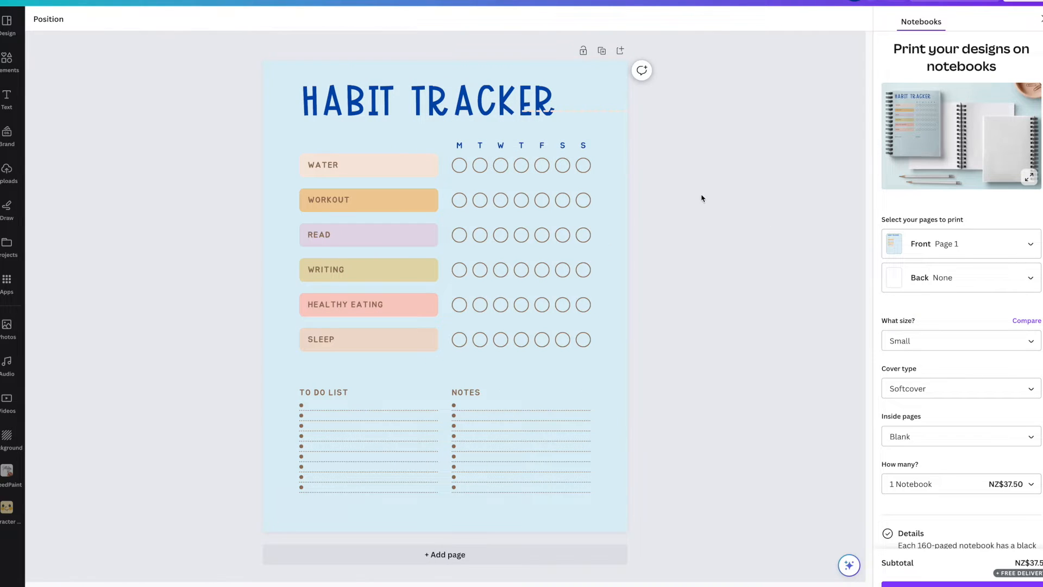
left_click(539, 125)
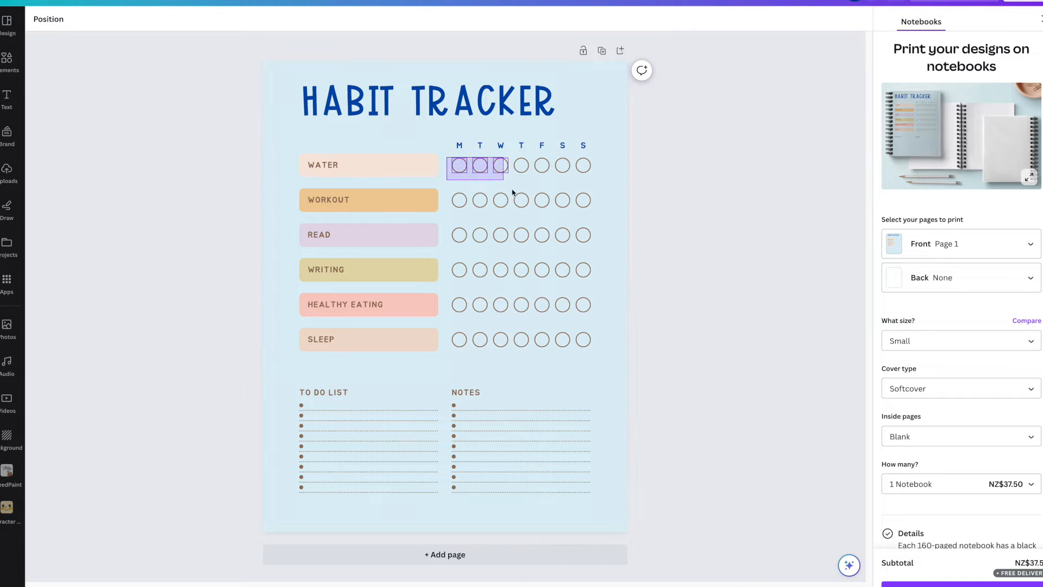
left_click(520, 271)
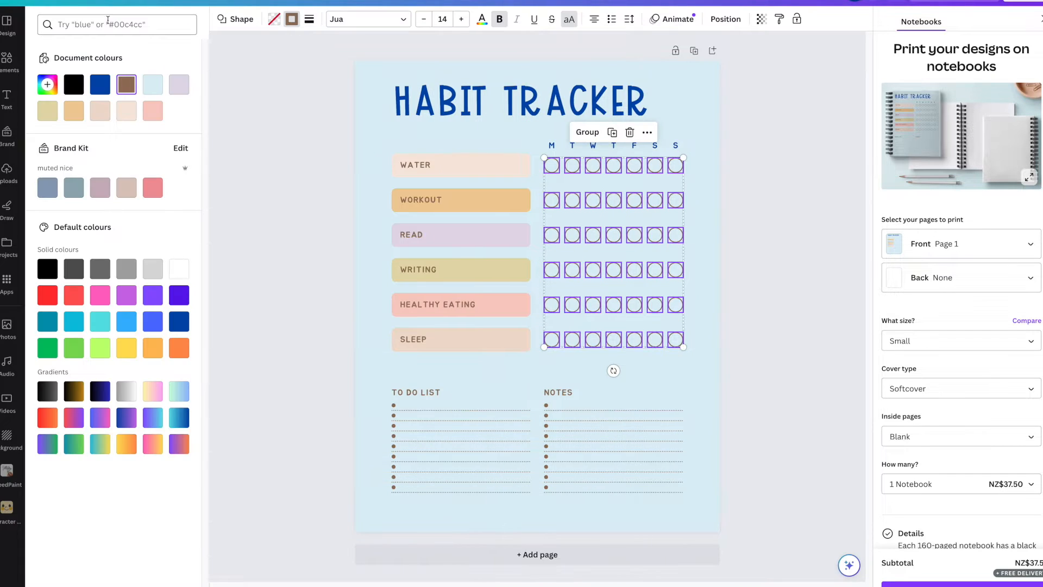
left_click(99, 84)
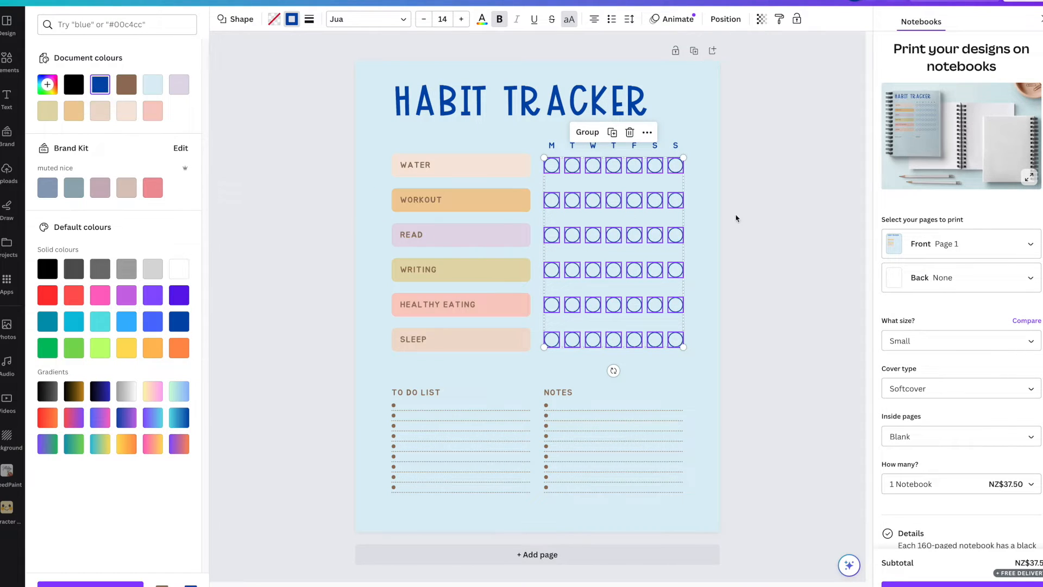
left_click(735, 219)
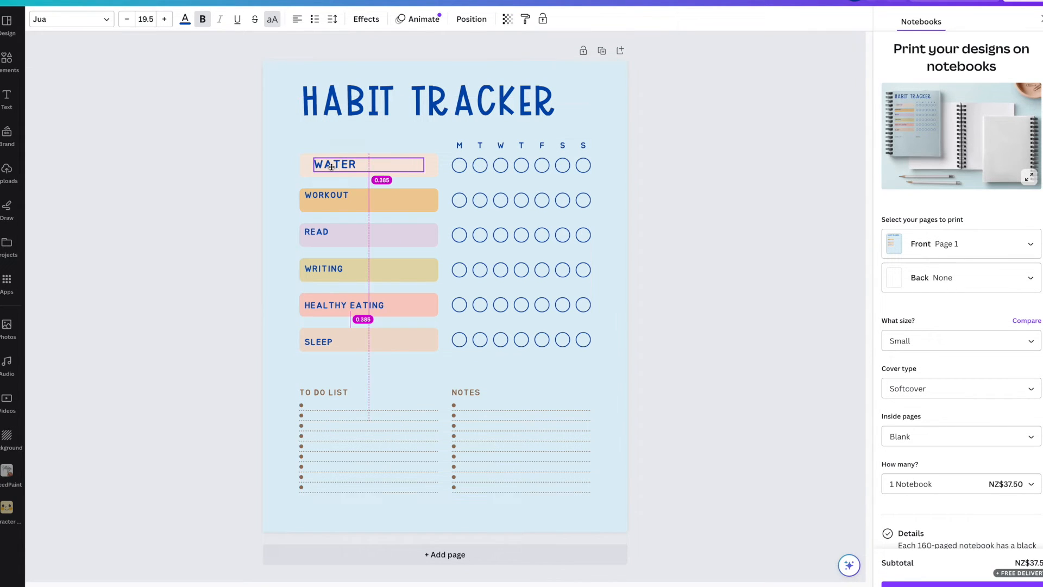
Step: Enlarge the WATER, READ and SLEEP labels in dark blue and centre them in their boxes
left_click(326, 193)
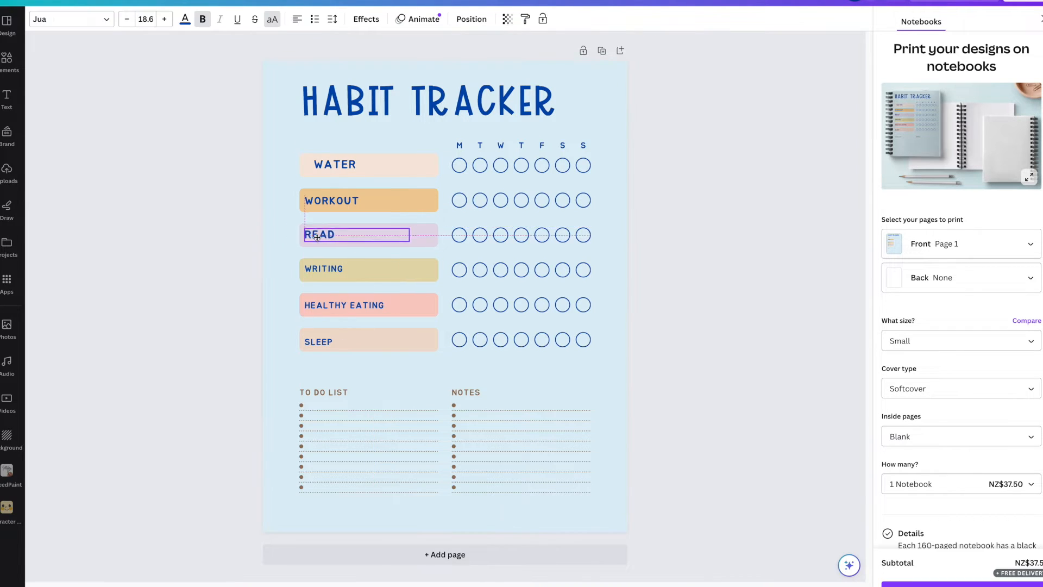
left_click(324, 267)
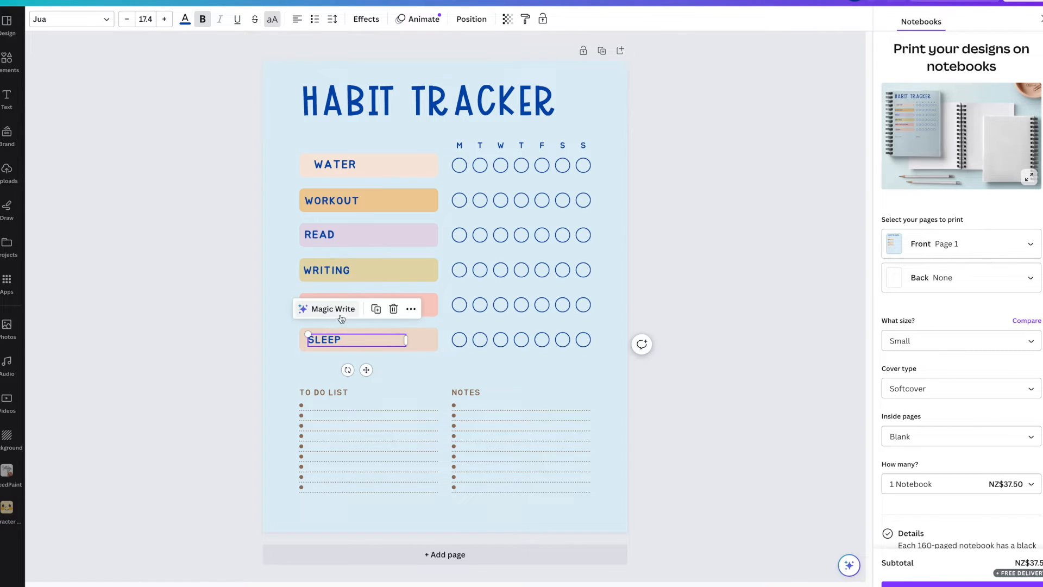
left_click(325, 402)
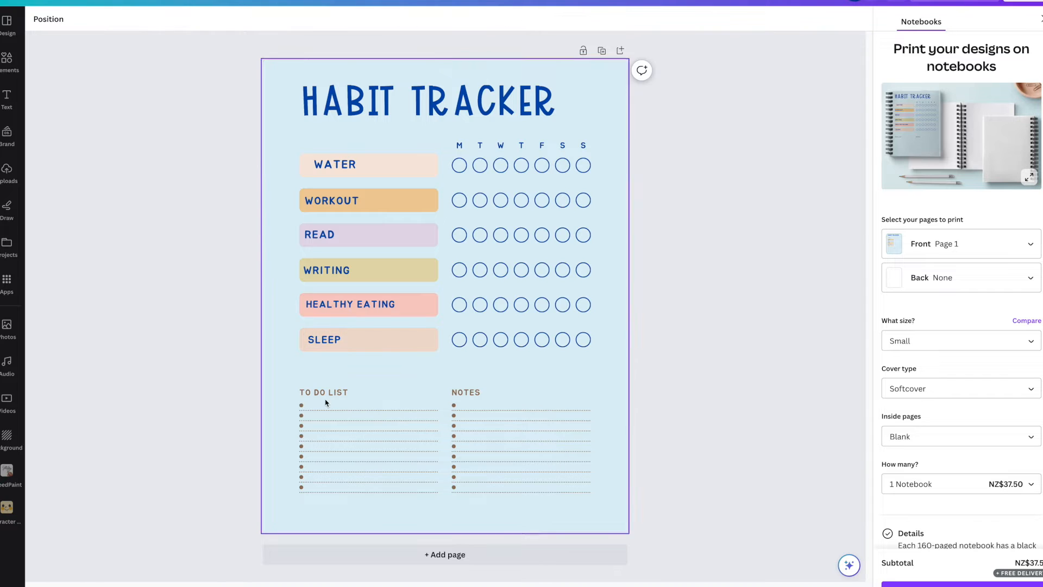
Step: Make the TO DO LIST and NOTES headings and their list lines dark blue
left_click(323, 392)
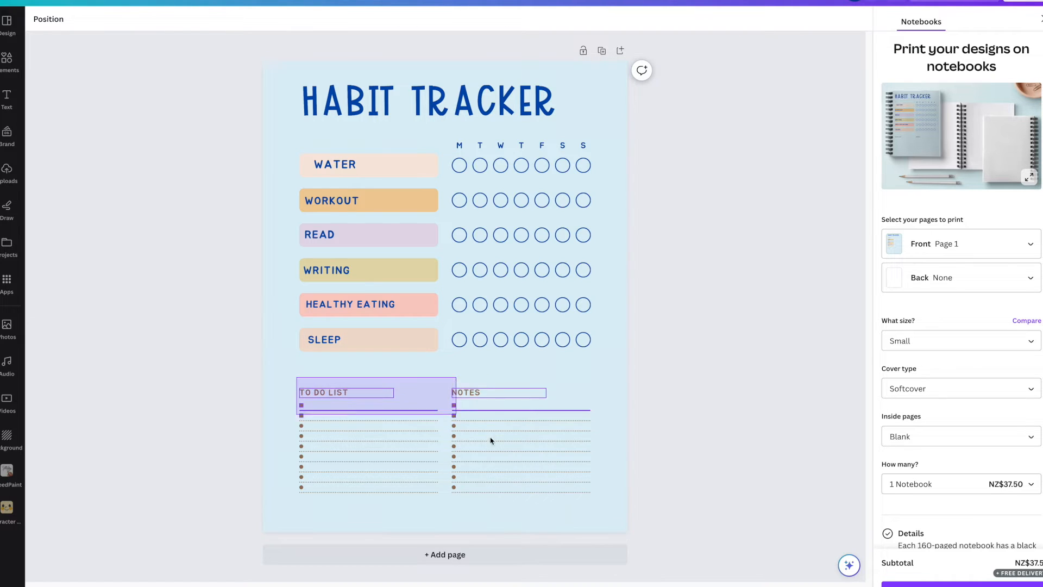
left_click(352, 422)
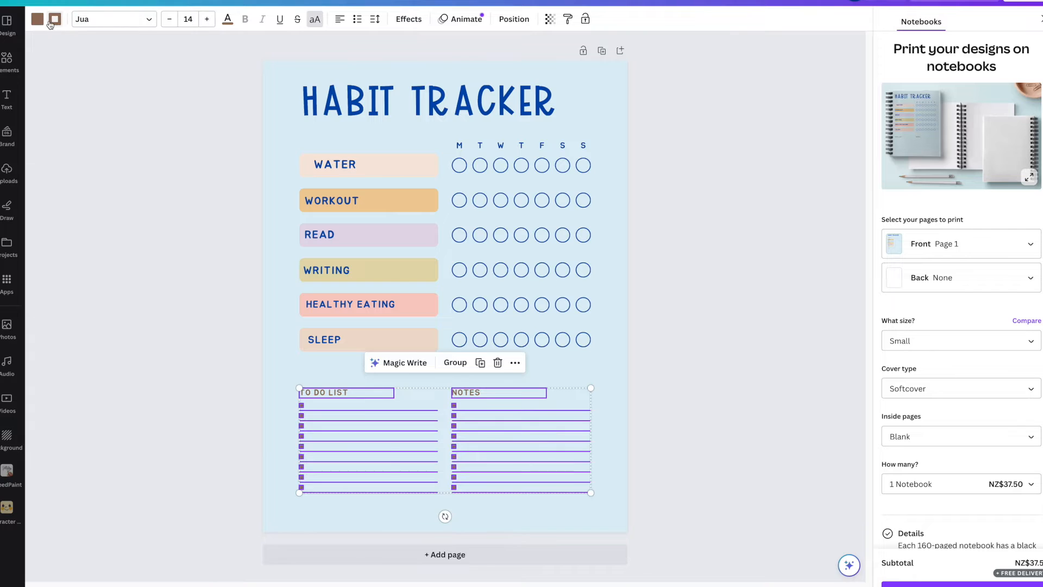
left_click(55, 18)
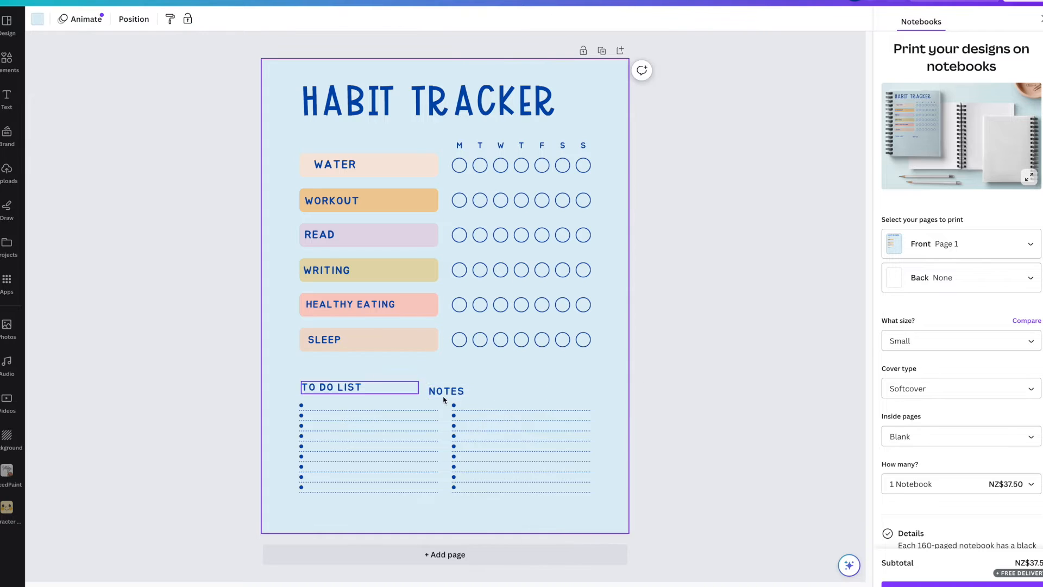
left_click(520, 457)
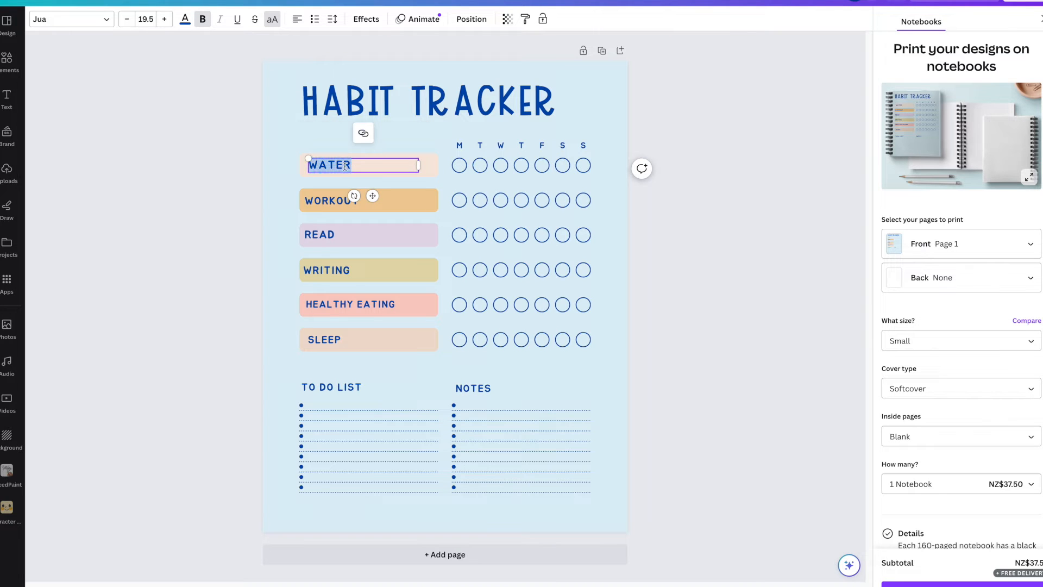
Step: Rename the habits to 5 GLASSES OF WATER, GRATITUDE, TWO MEALS WITH VEGGIES and the others
type("5 GLASSES OF")
left_click(369, 270)
type("GRATITU")
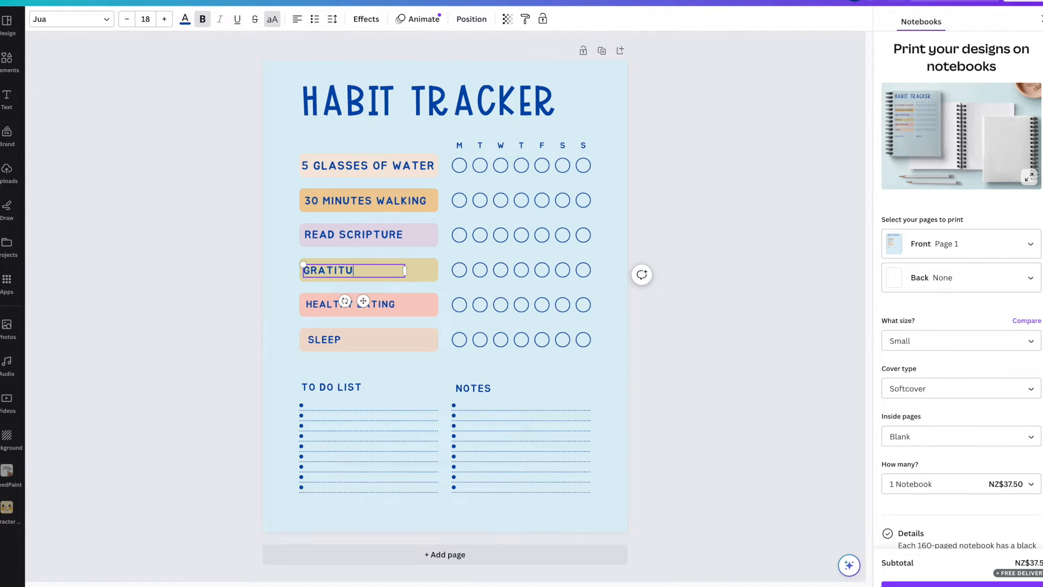
type("DE")
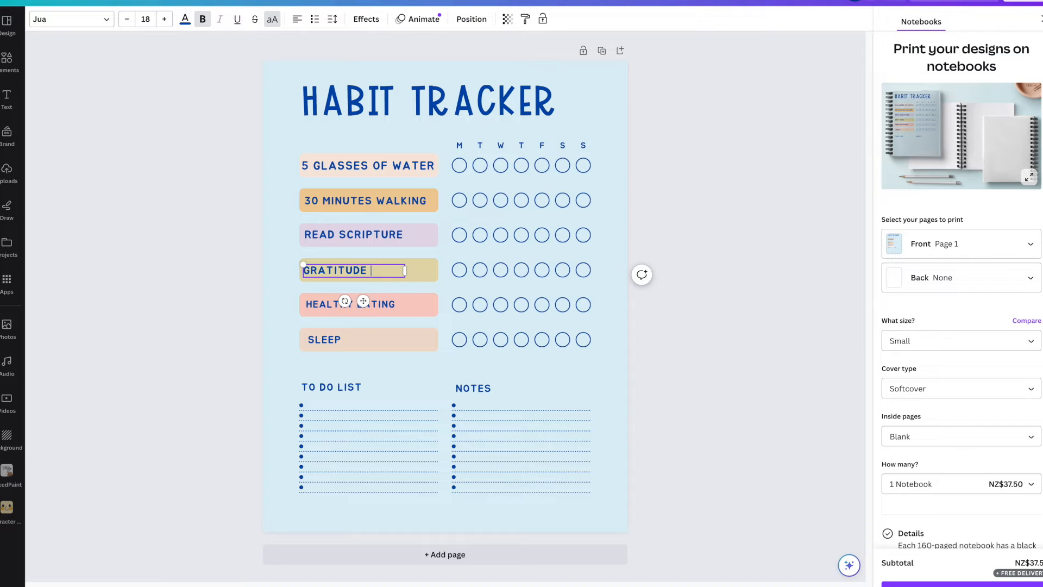
type("TWO MEALS WITH VEGGIES")
left_click(326, 339)
type("10:30 PM")
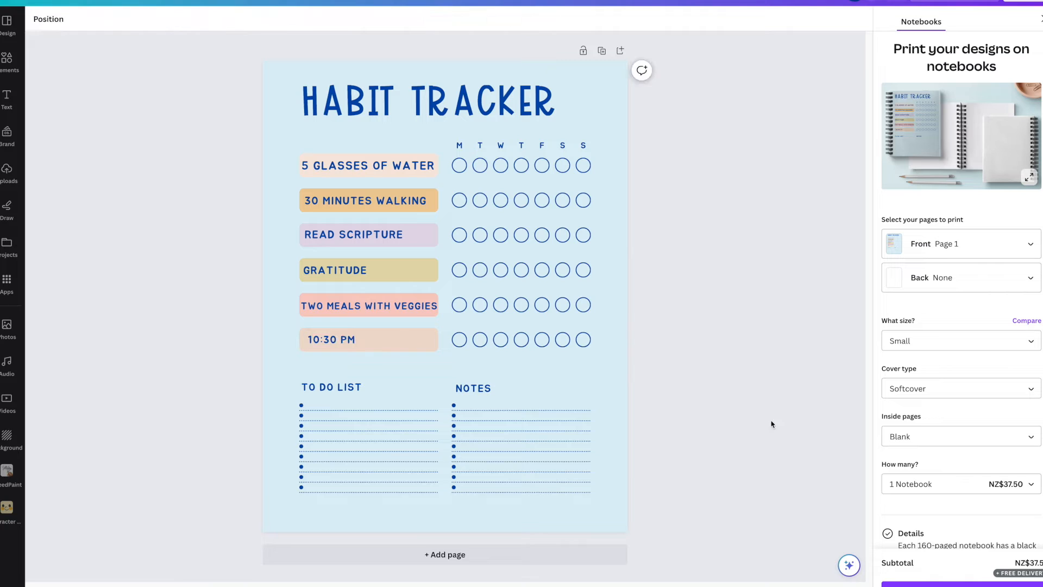
left_click(369, 305)
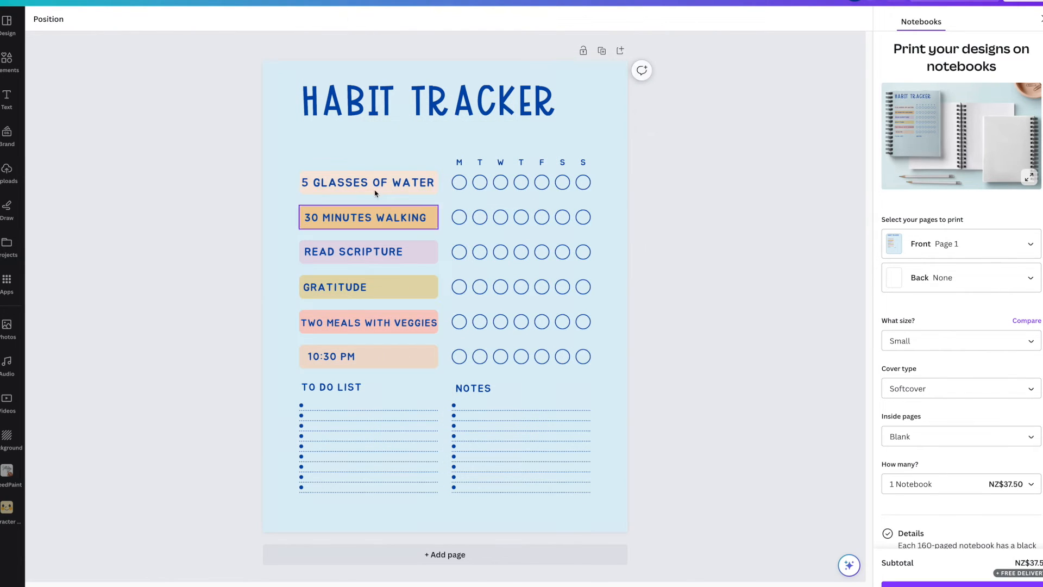
Step: Search Elements photos for 'paper strip' and place the grey torn strip under the title
left_click(369, 452)
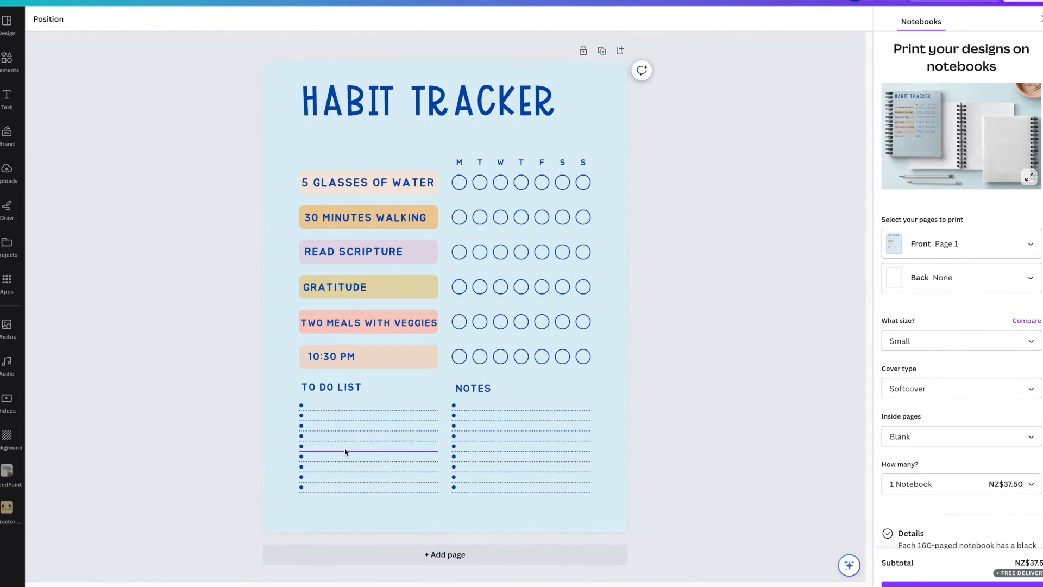
left_click(8, 60)
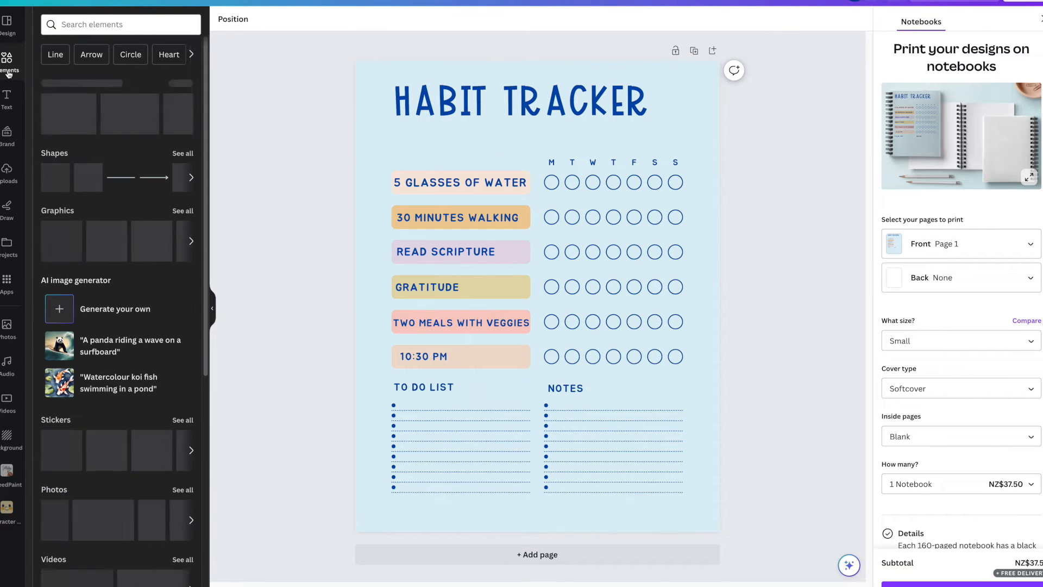
left_click(120, 25)
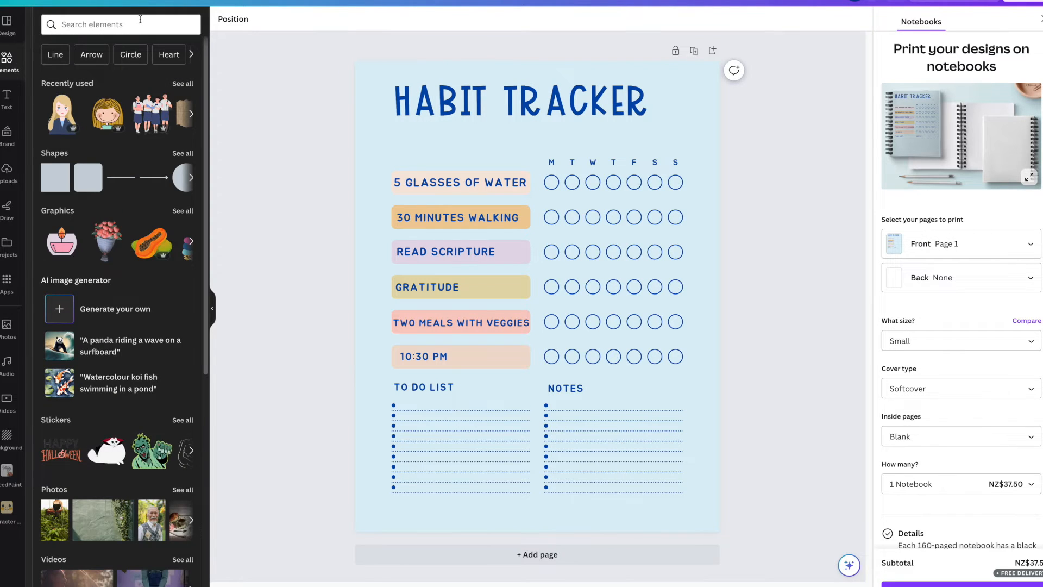
type("paper str")
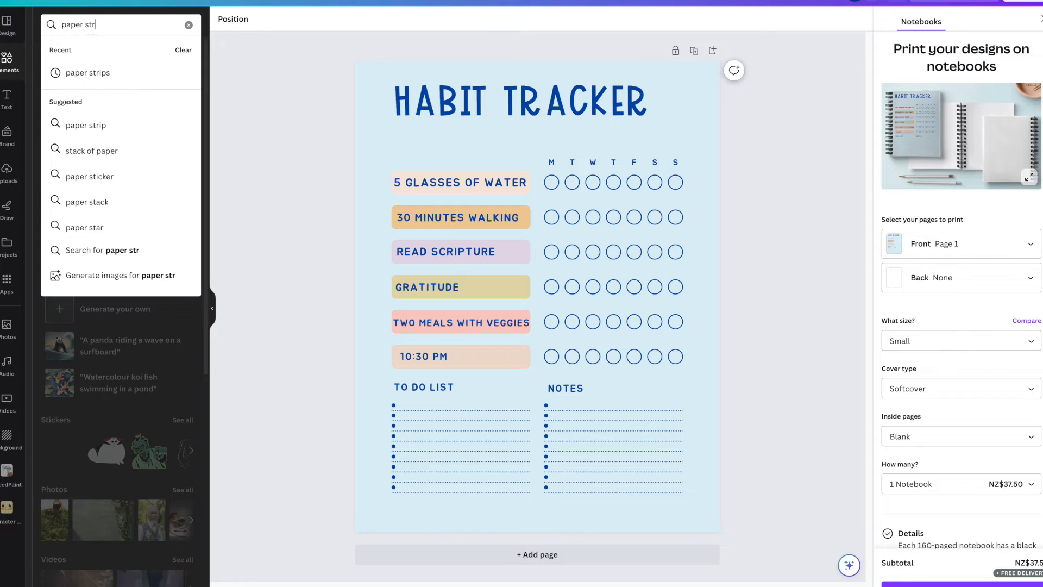
left_click(87, 123)
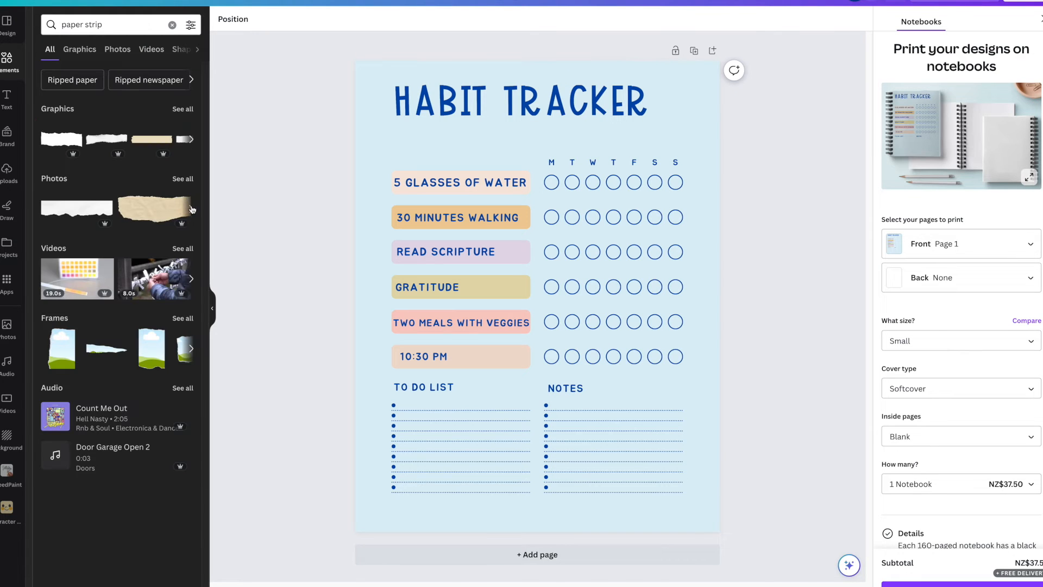
left_click(192, 209)
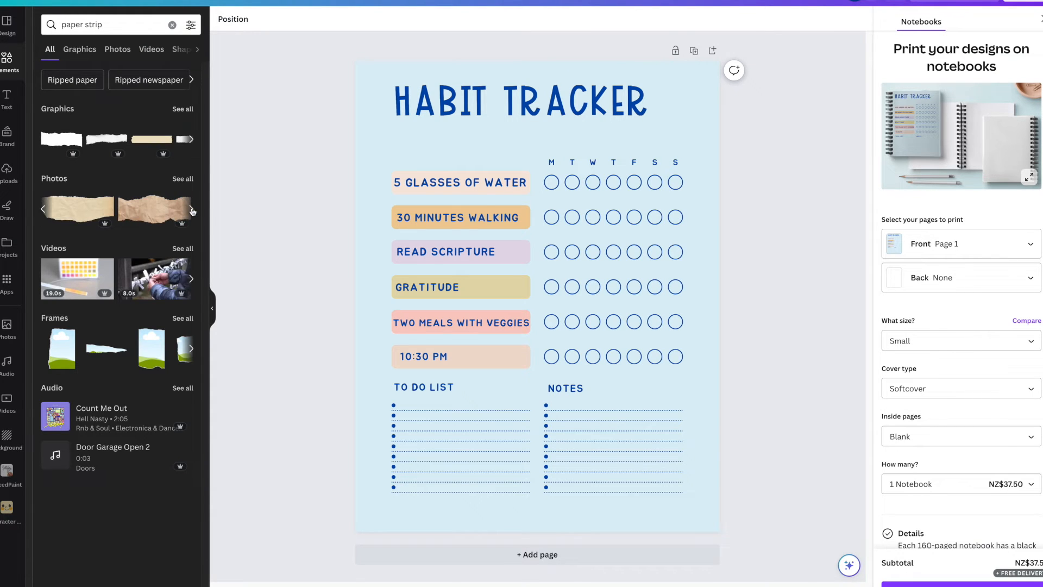
left_click(117, 49)
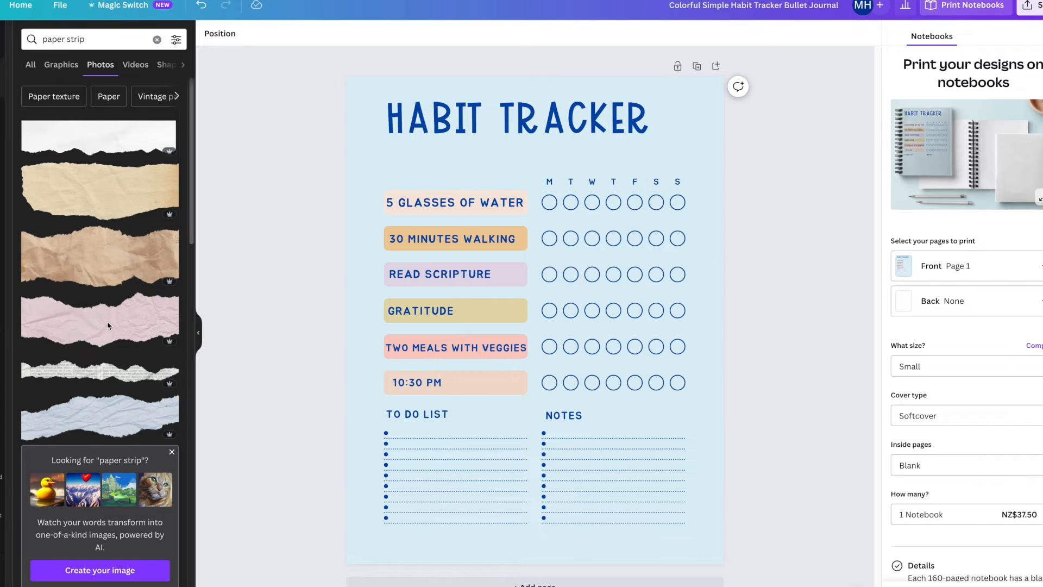
mouse_move(131, 267)
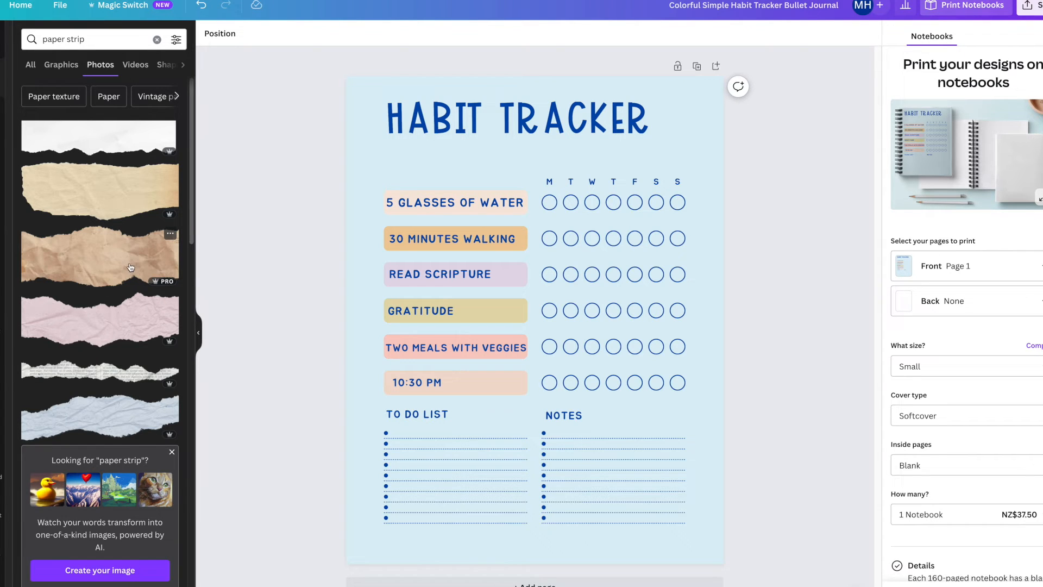
mouse_move(153, 249)
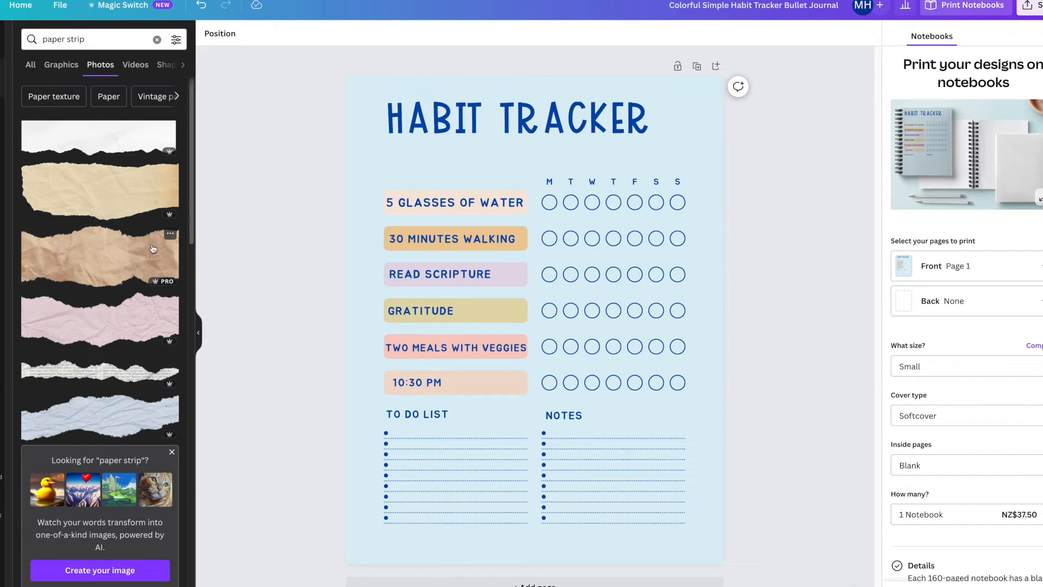
scroll("down", 3)
type("pen")
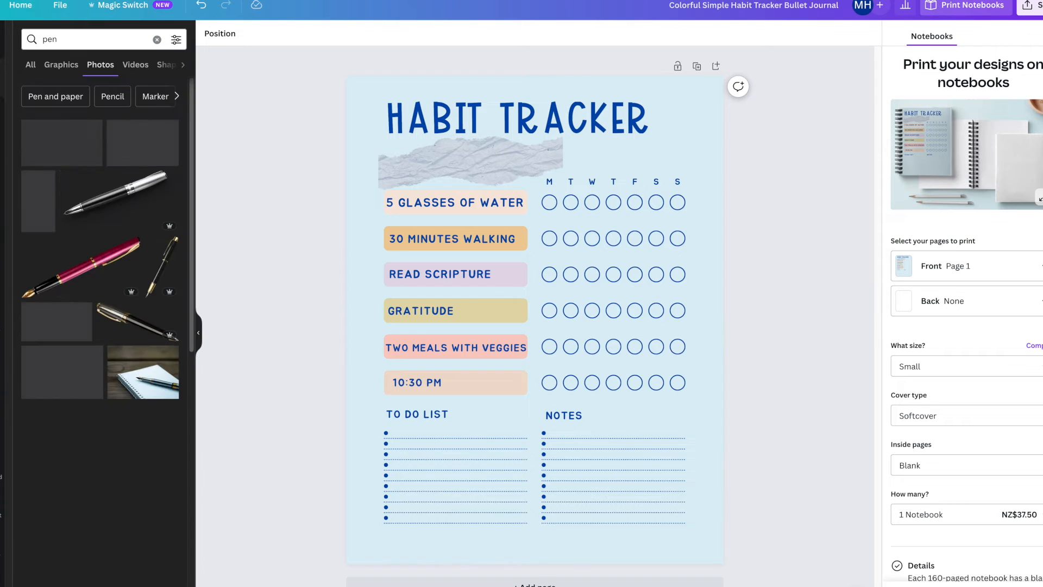
Step: Add a blue pen graphic bottom-right, lower its transparency and send it to back
scroll("down", 3)
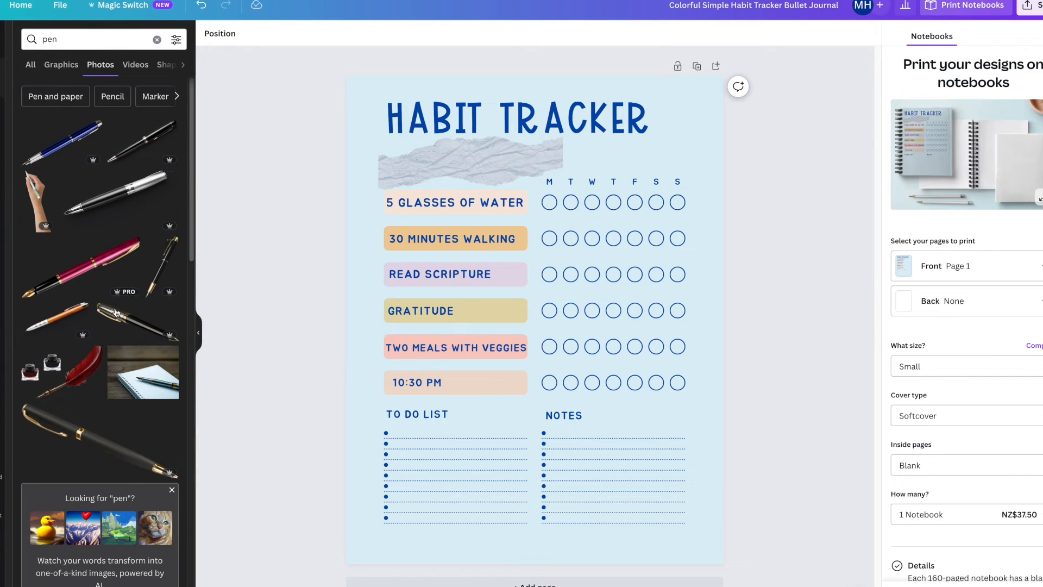
left_click(61, 64)
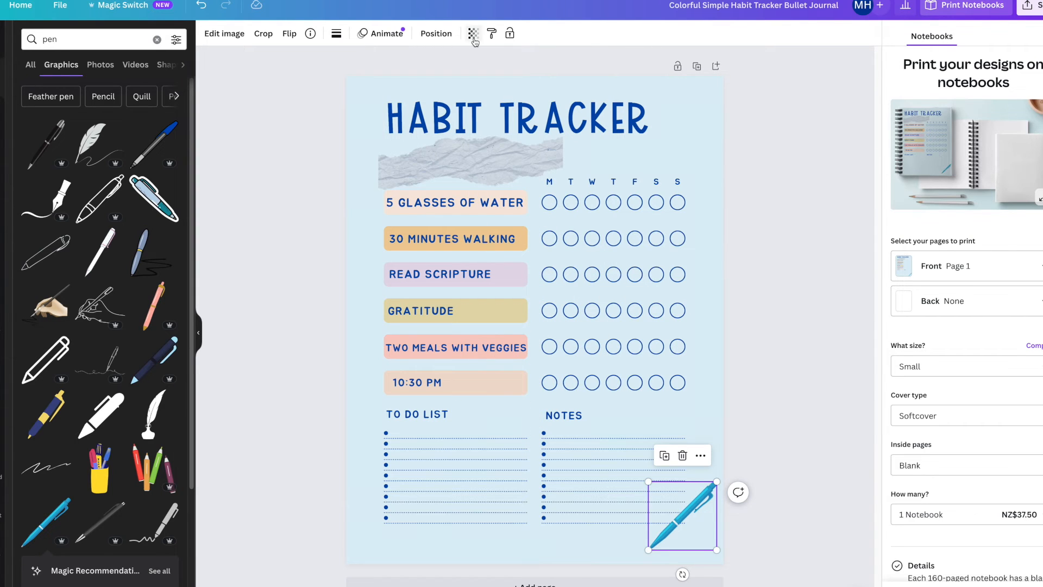
left_click(472, 33)
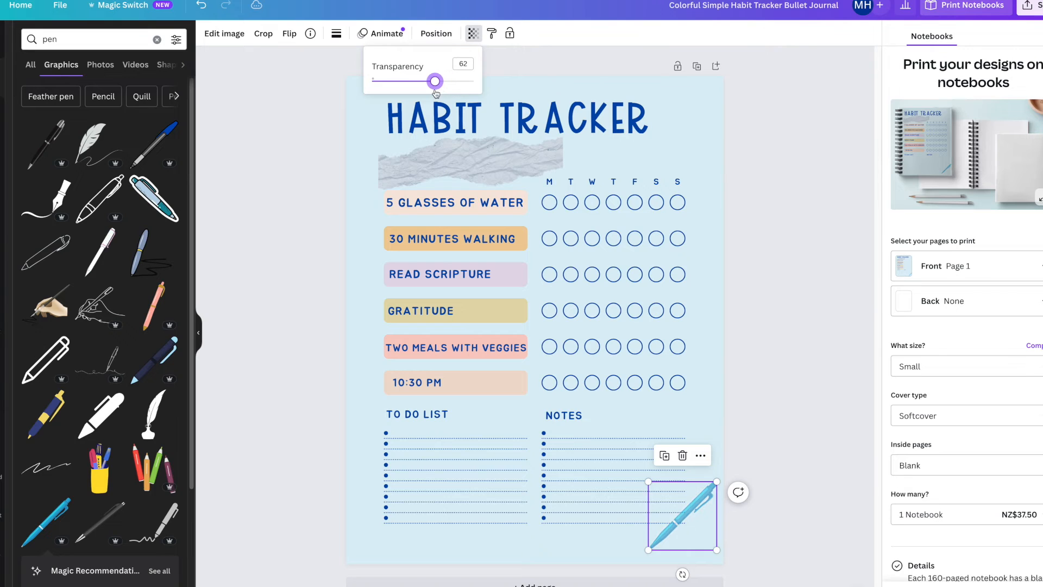
mouse_move(742, 364)
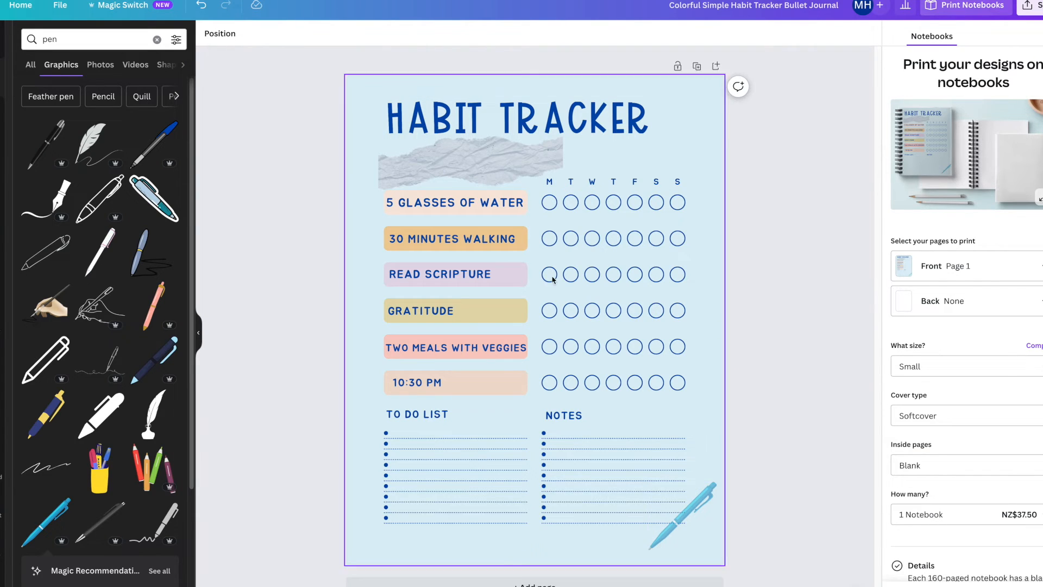
left_click(672, 520)
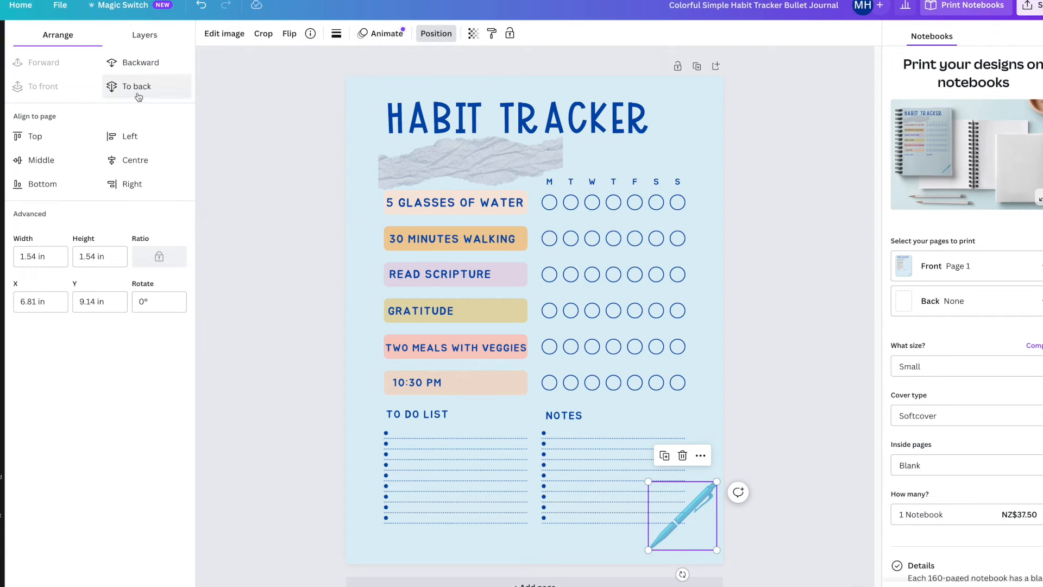
mouse_move(573, 293)
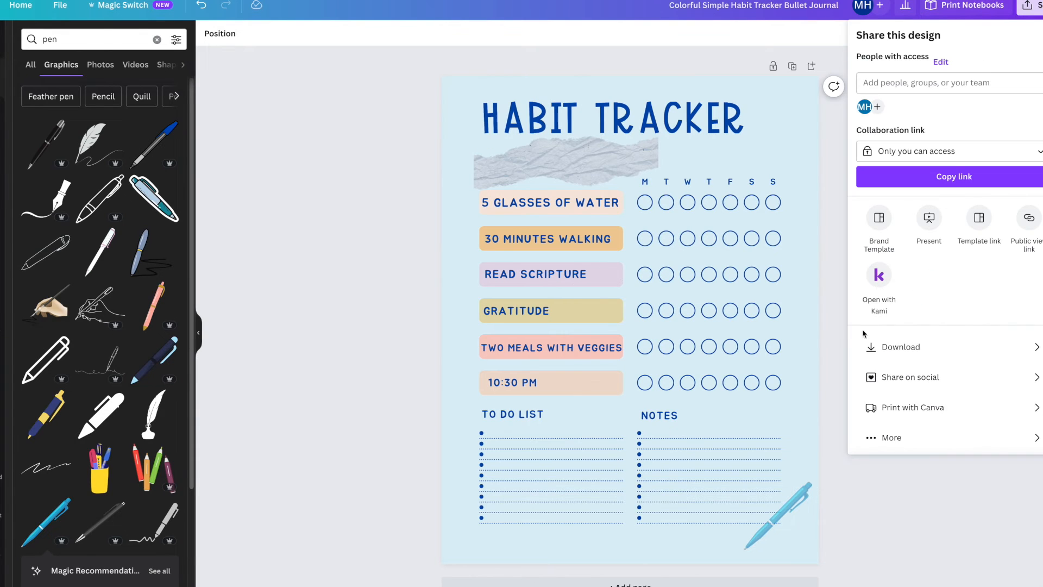
Step: Download the finished habit tracker design as a PNG image
left_click(899, 346)
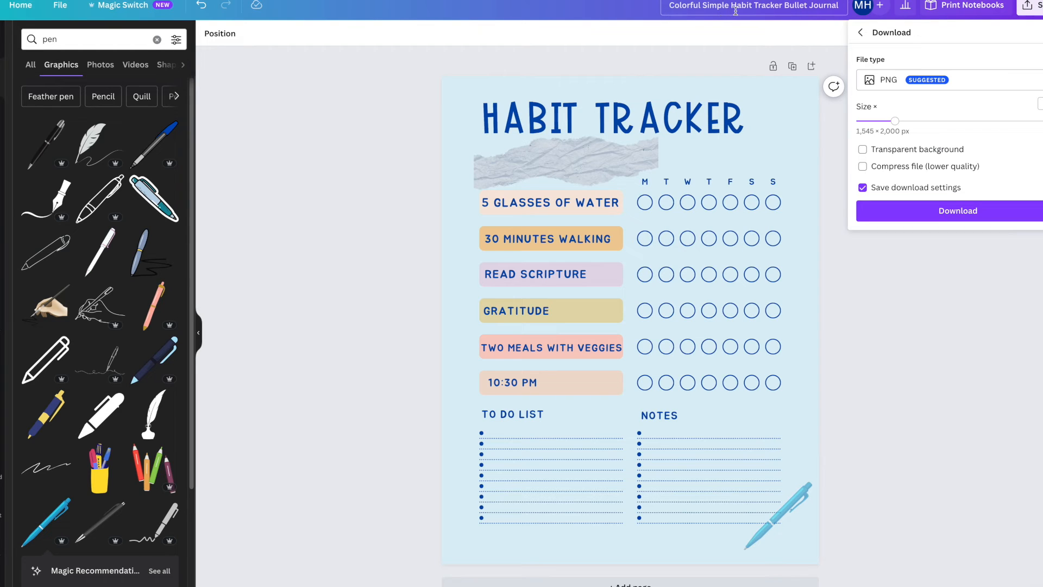
mouse_move(761, 31)
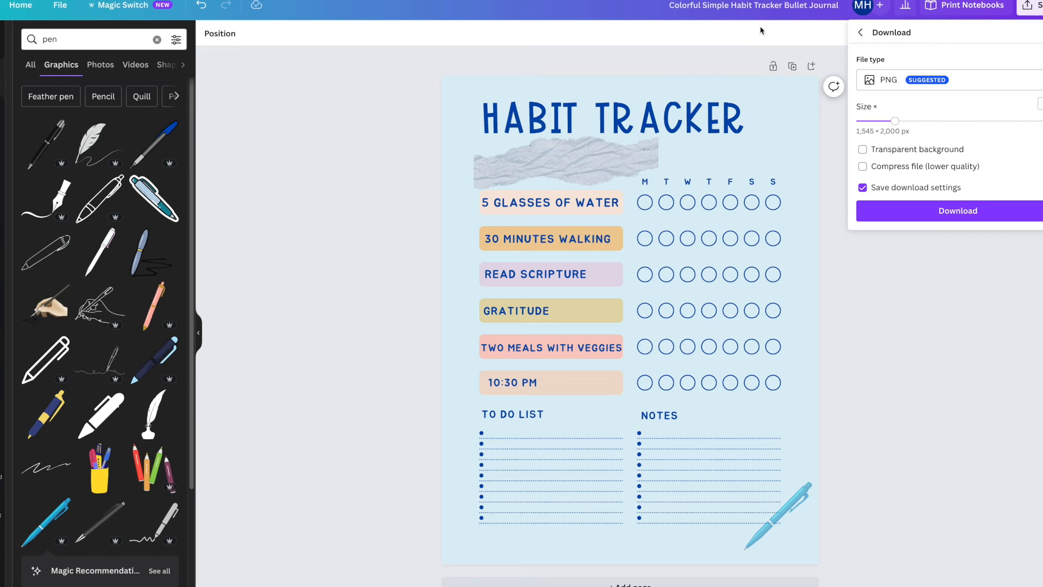
left_click(957, 211)
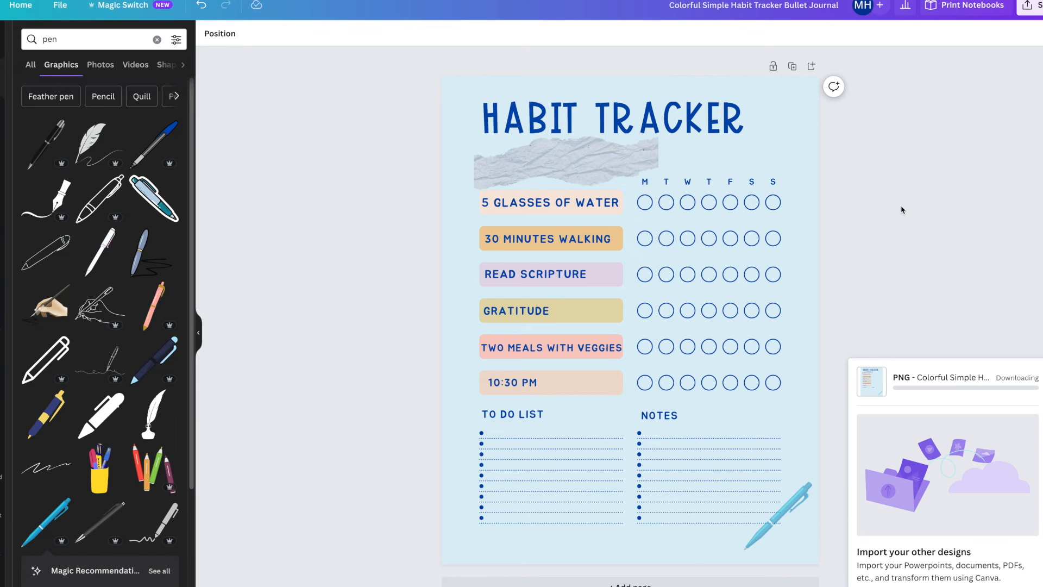